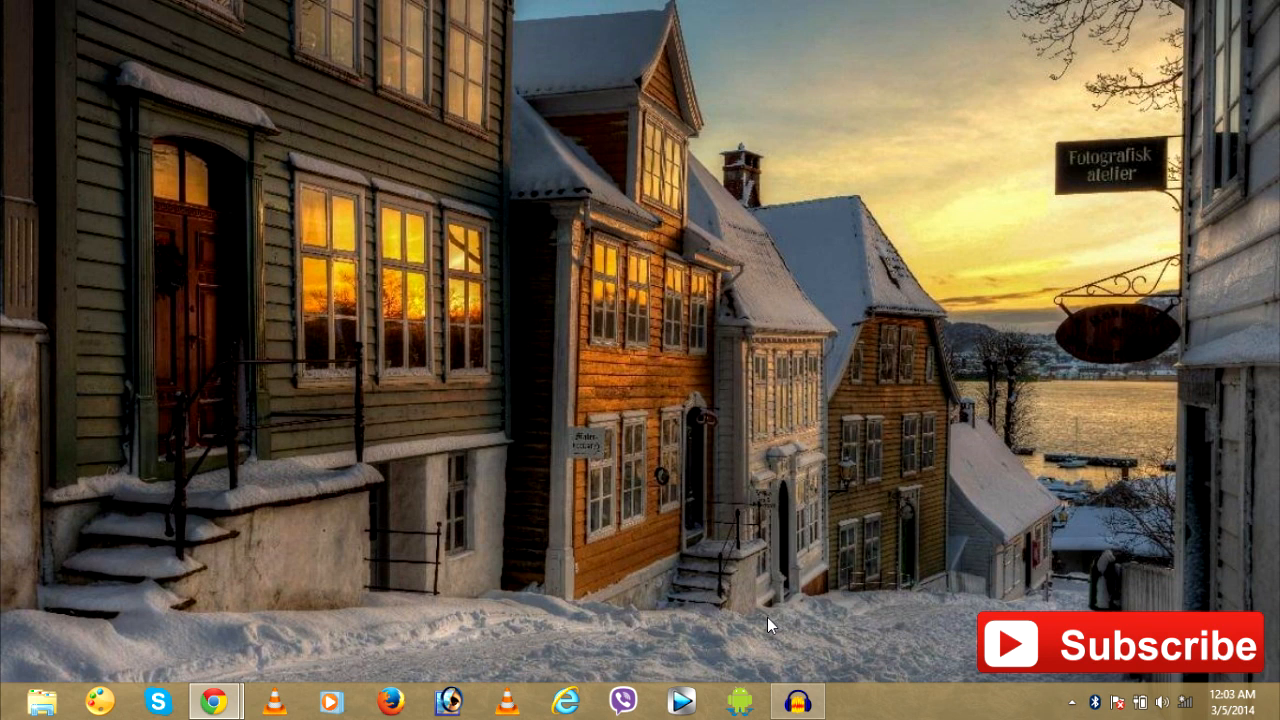
pyautogui.moveTo(738, 700)
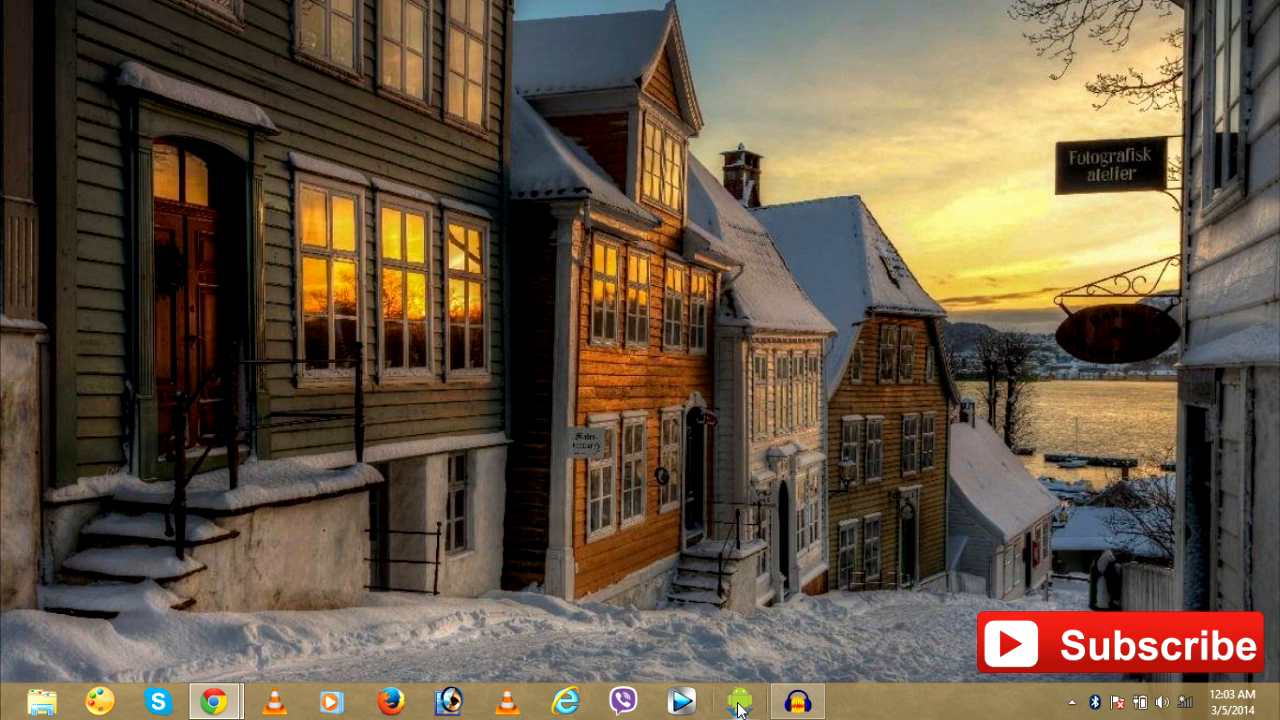
pyautogui.moveTo(788, 522)
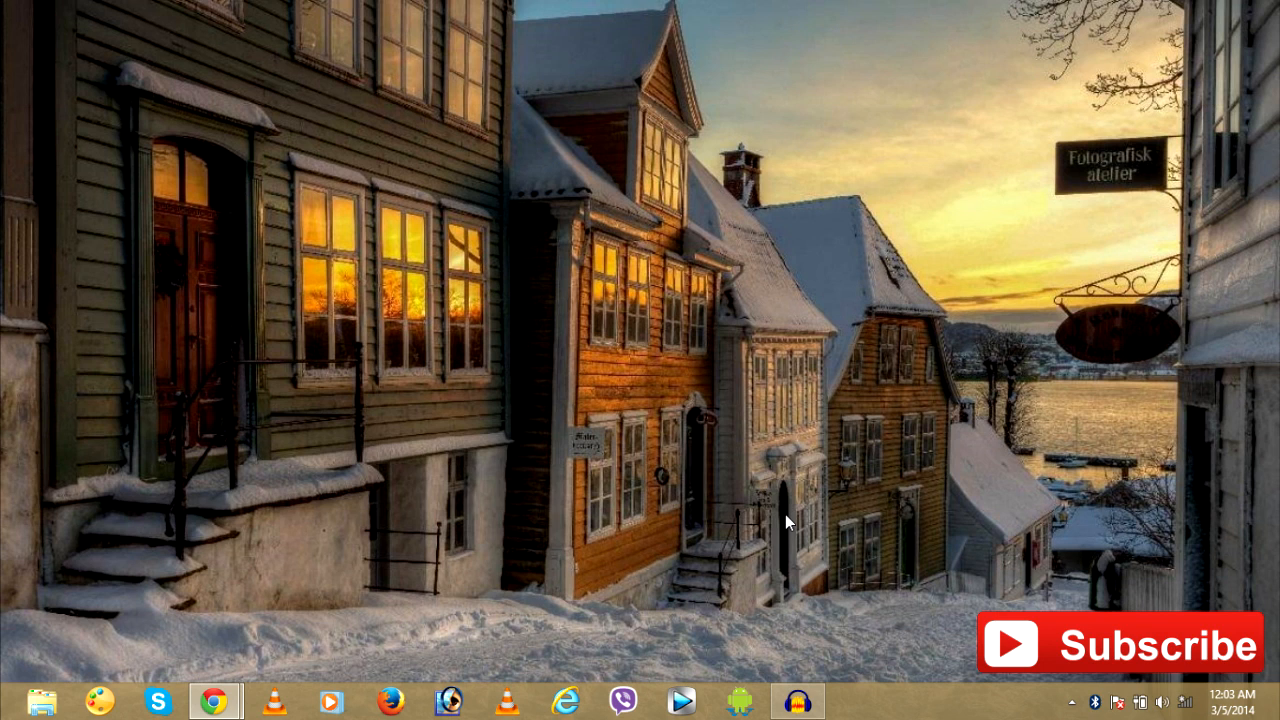
pyautogui.moveTo(763, 647)
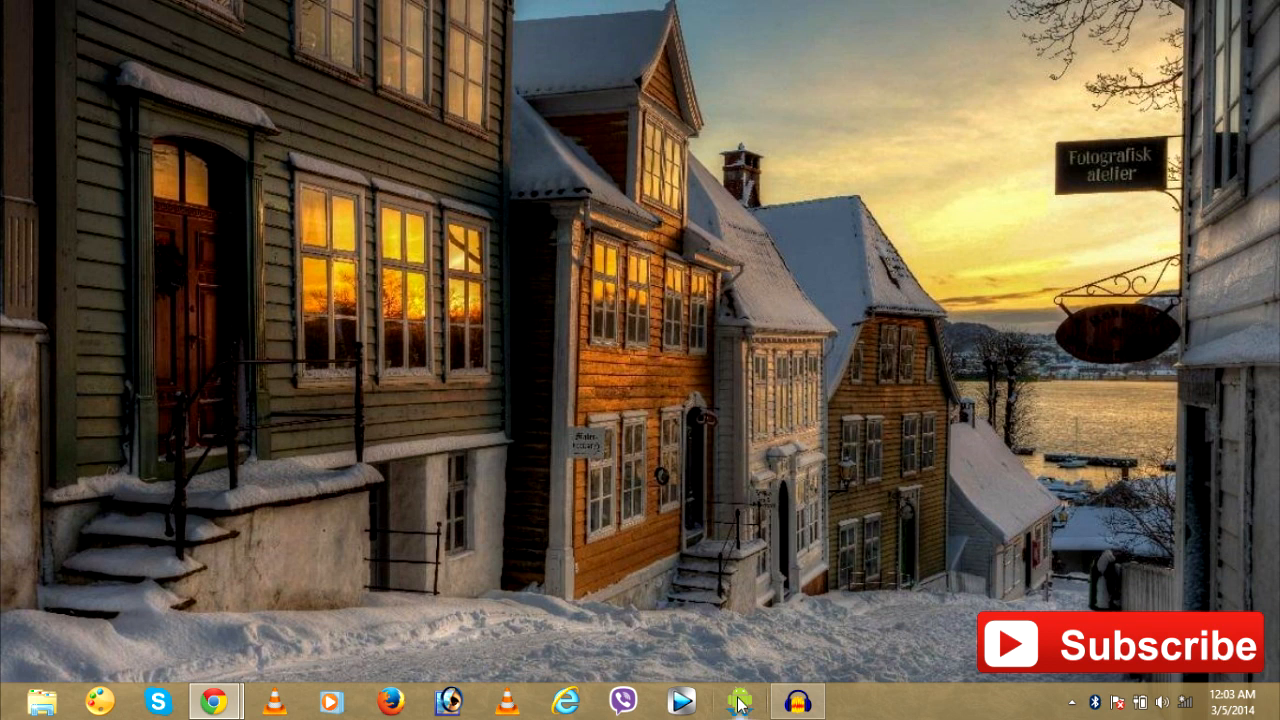
pyautogui.moveTo(738, 700)
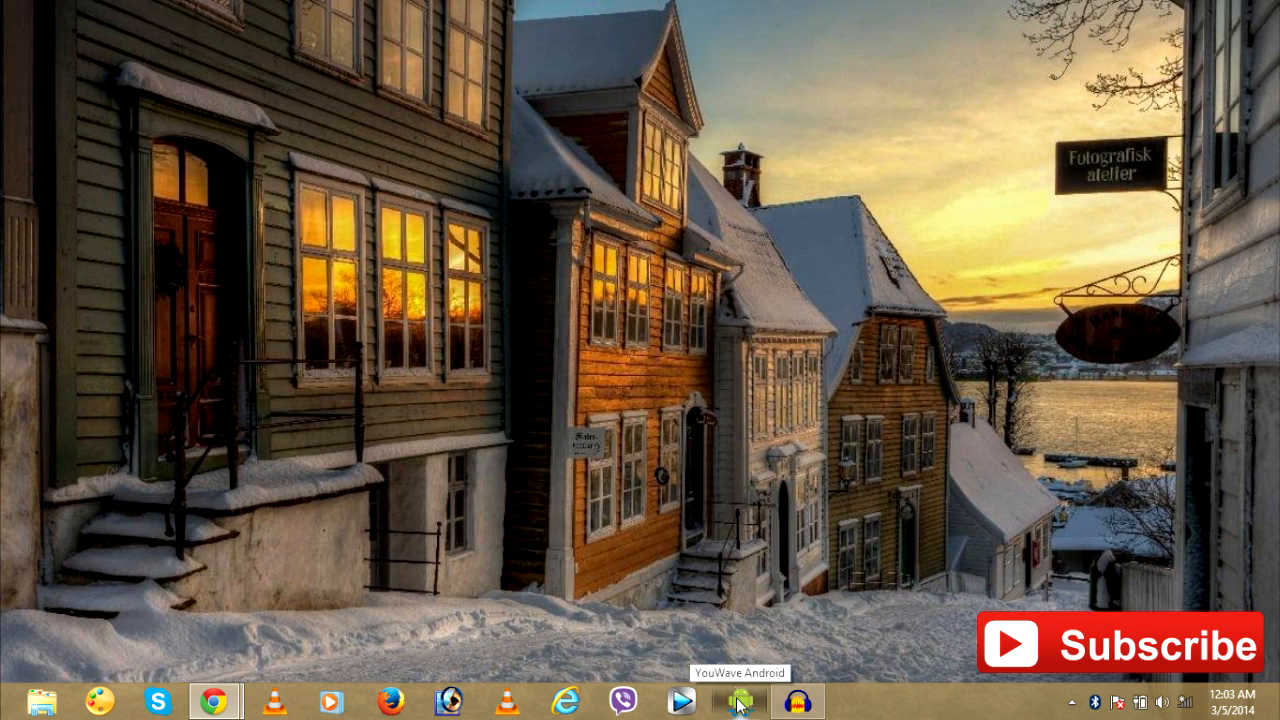
# - Launch the YouWave emulator in trial mode, then close it again
pyautogui.click(737, 700)
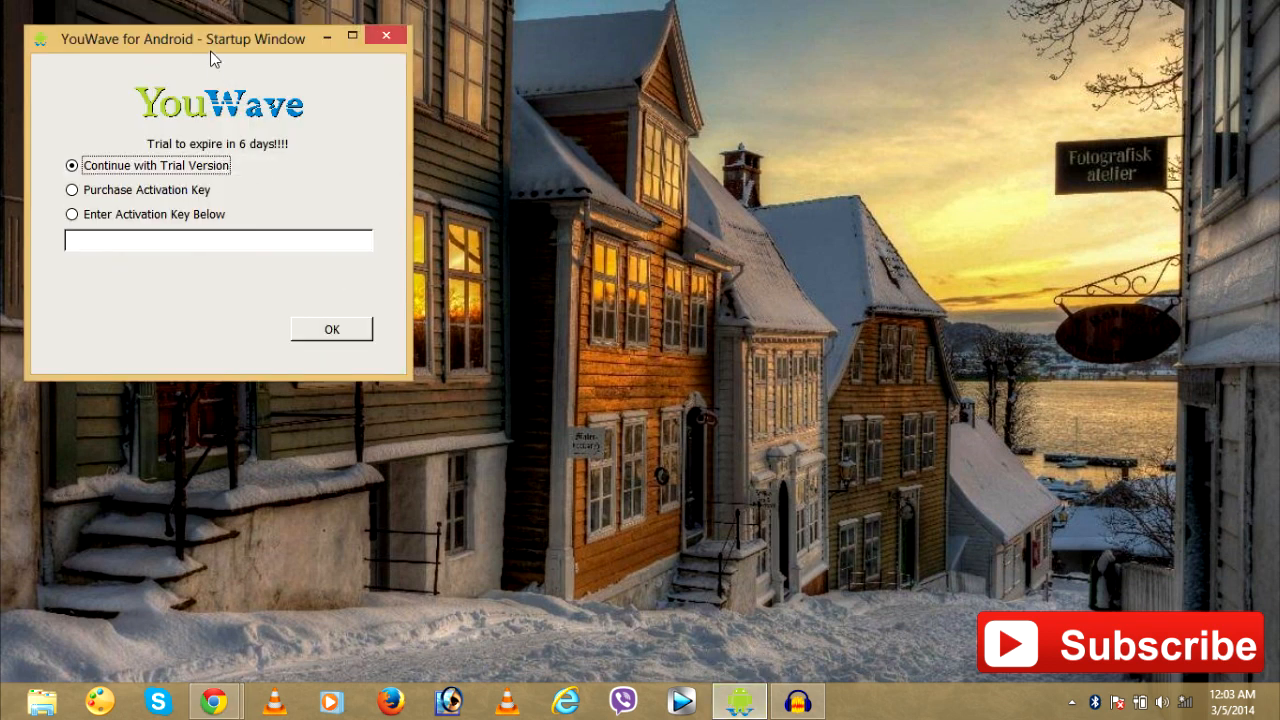
pyautogui.moveTo(216, 38); pyautogui.dragTo(566, 164)
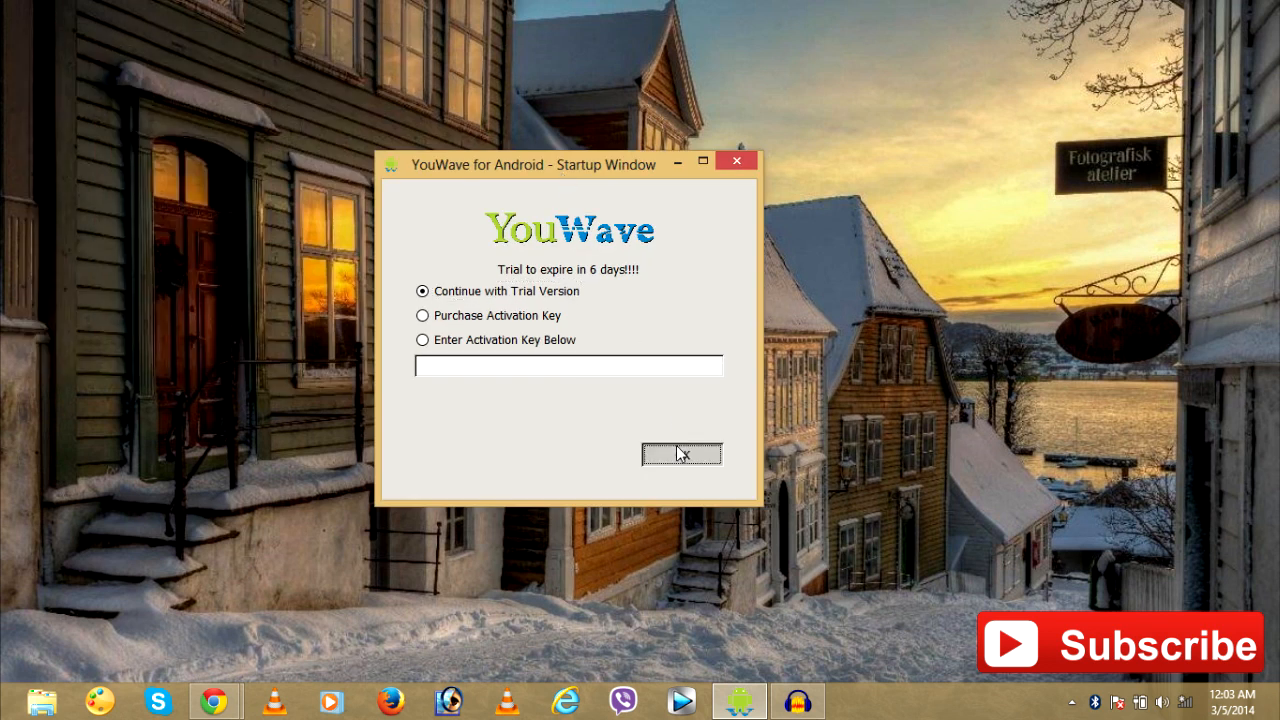
pyautogui.click(683, 453)
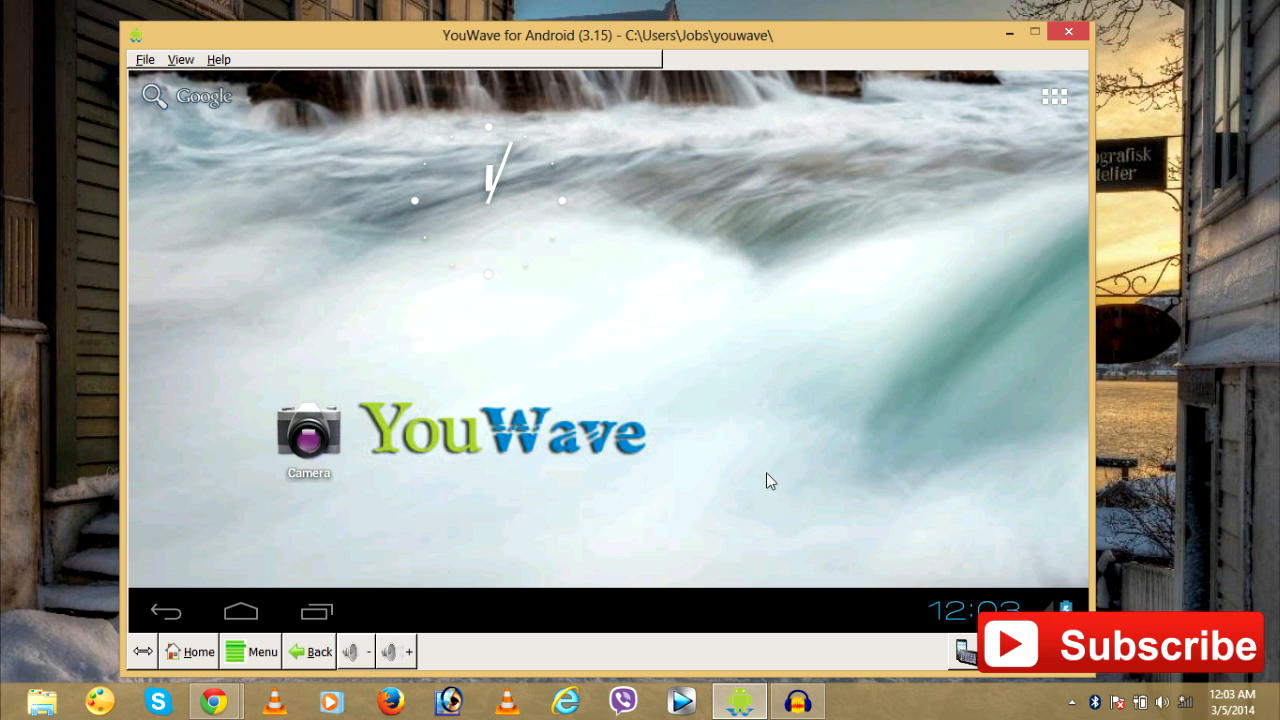
pyautogui.click(1068, 32)
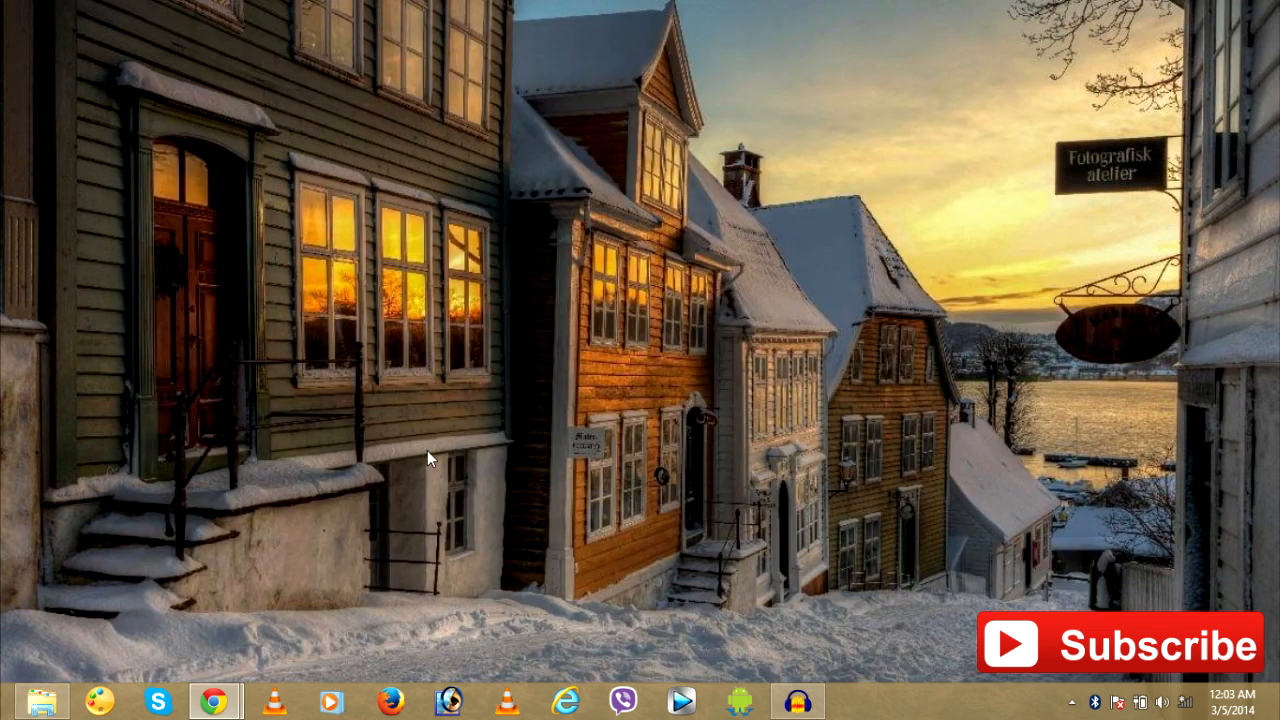
# - Copy WhatsApp.apk from the Apps library in File Explorer
pyautogui.click(42, 699)
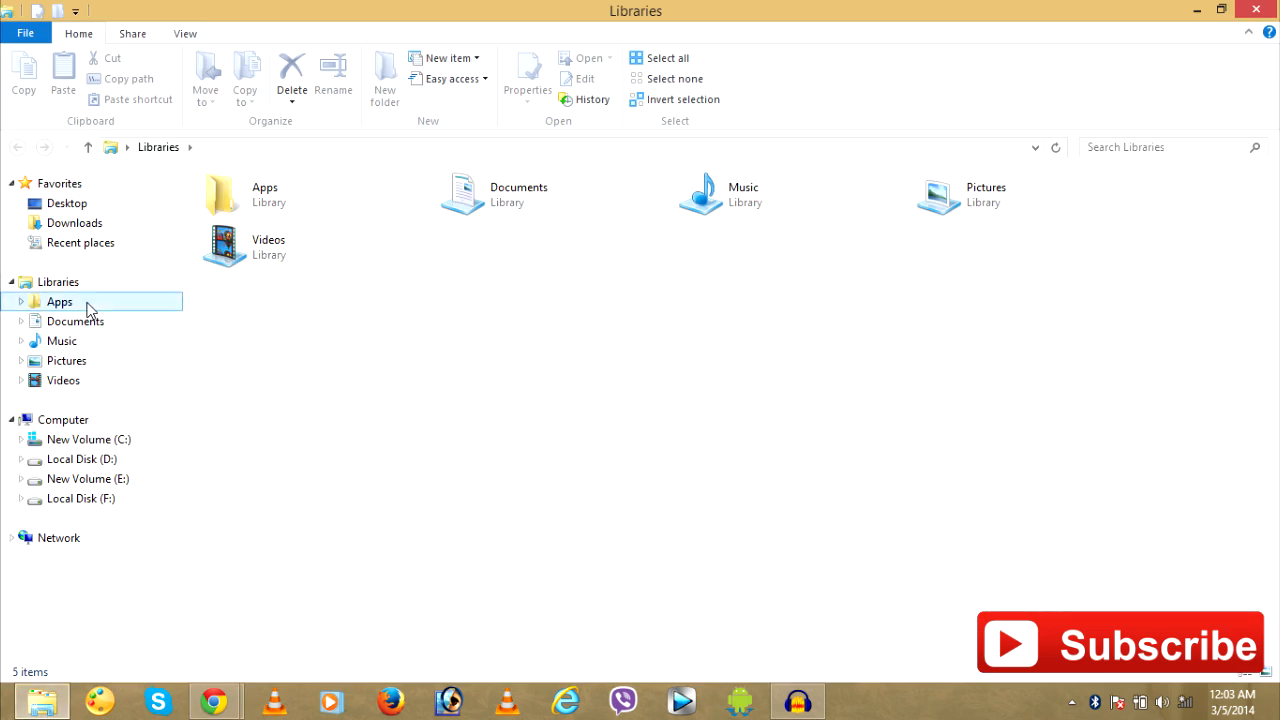
pyautogui.rightClick(255, 247)
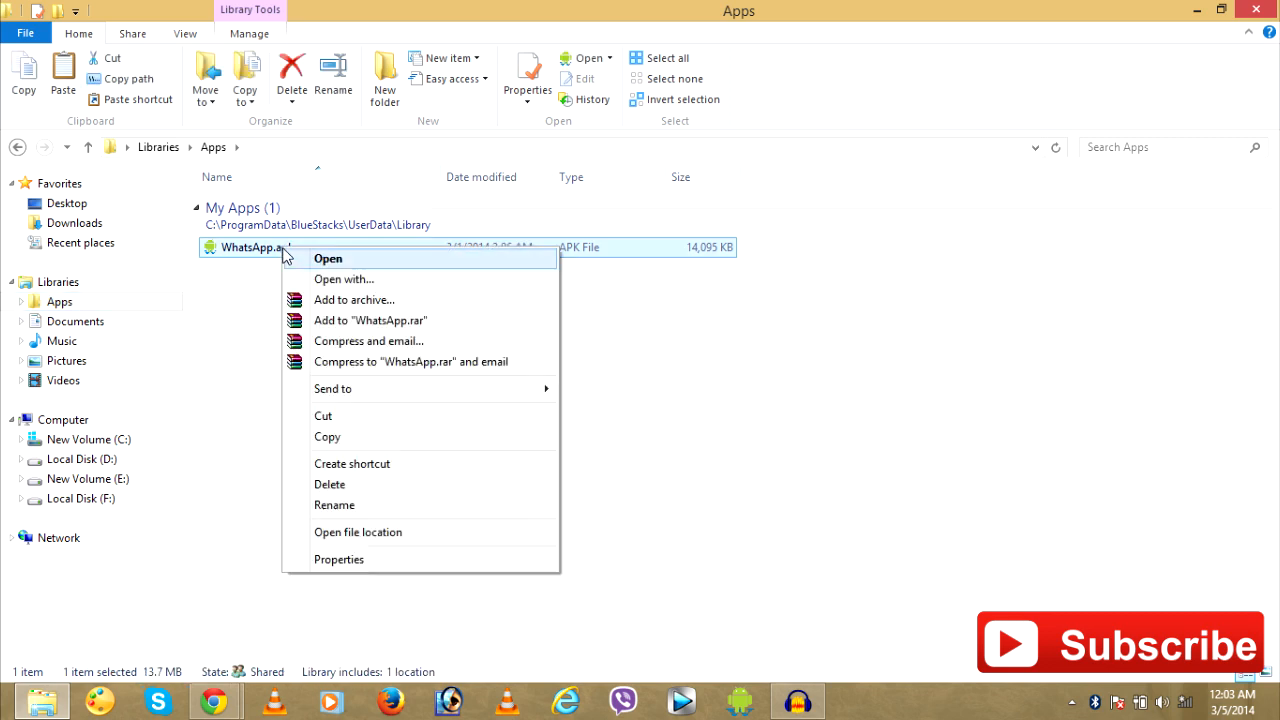
pyautogui.click(350, 449)
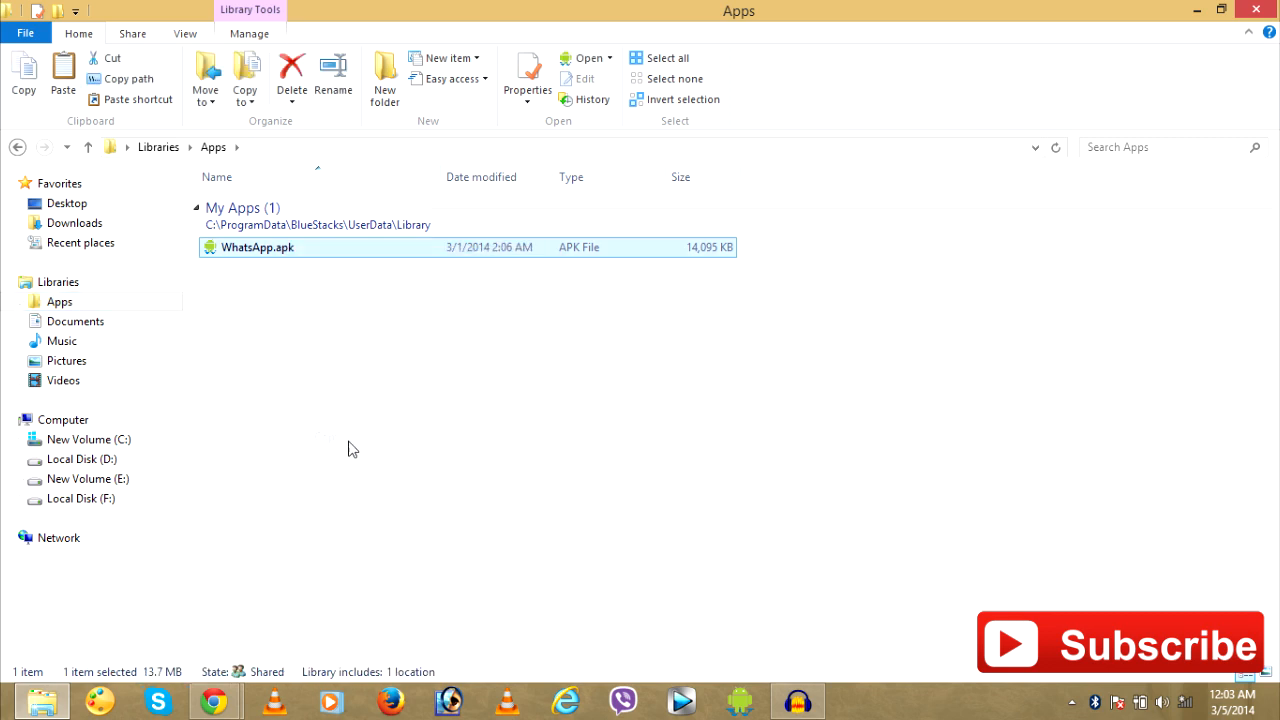
# - Paste WhatsApp.apk into C:\Users\Jobs\youwave, replacing the existing file
pyautogui.click(88, 439)
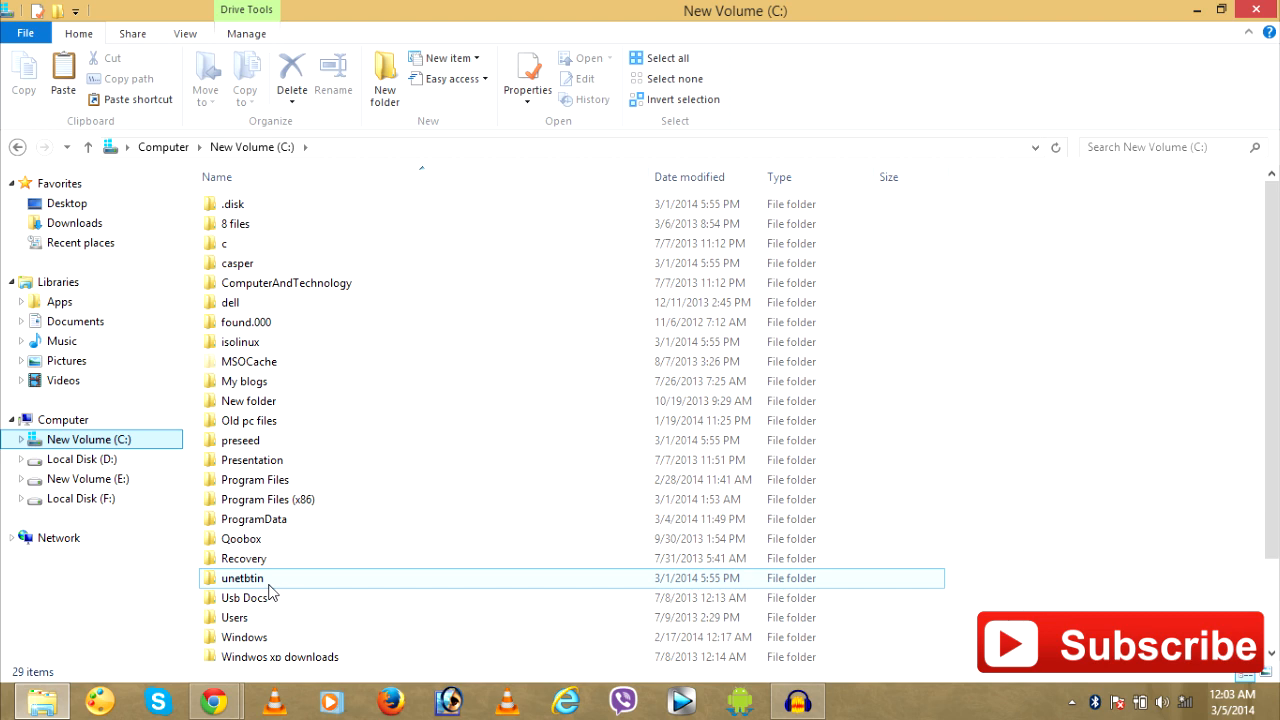
pyautogui.doubleClick(234, 617)
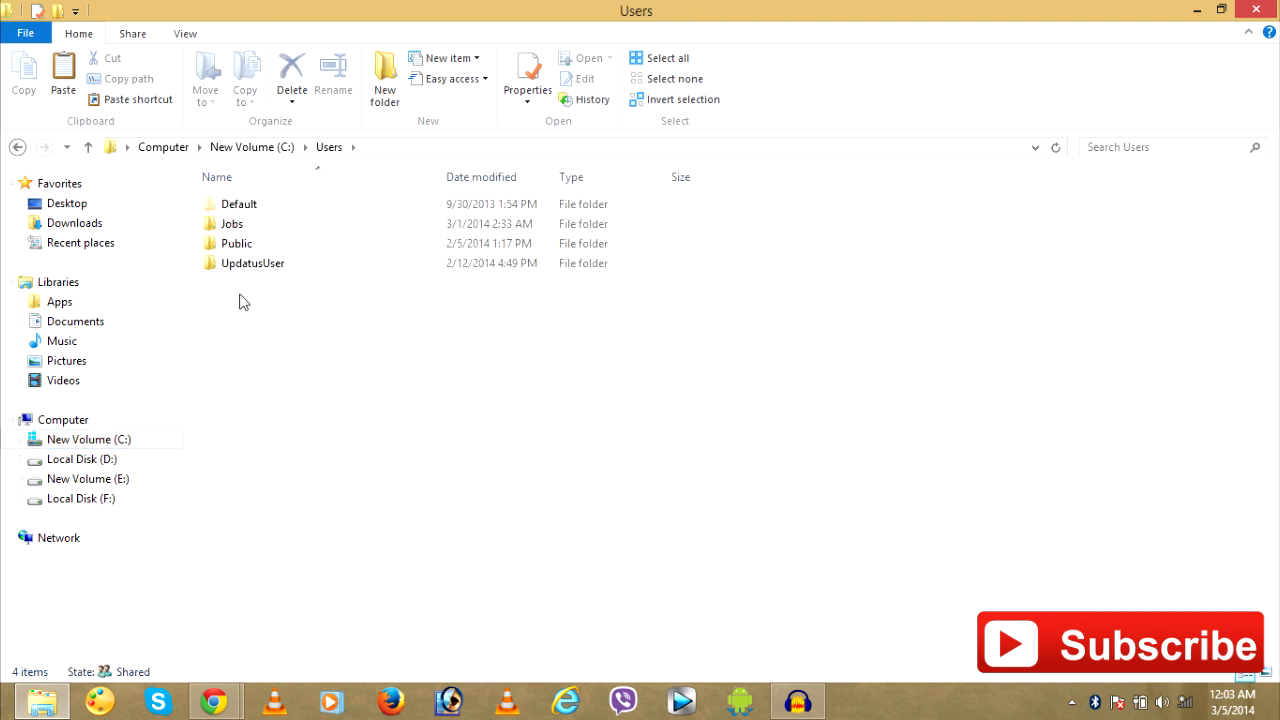
pyautogui.click(232, 223)
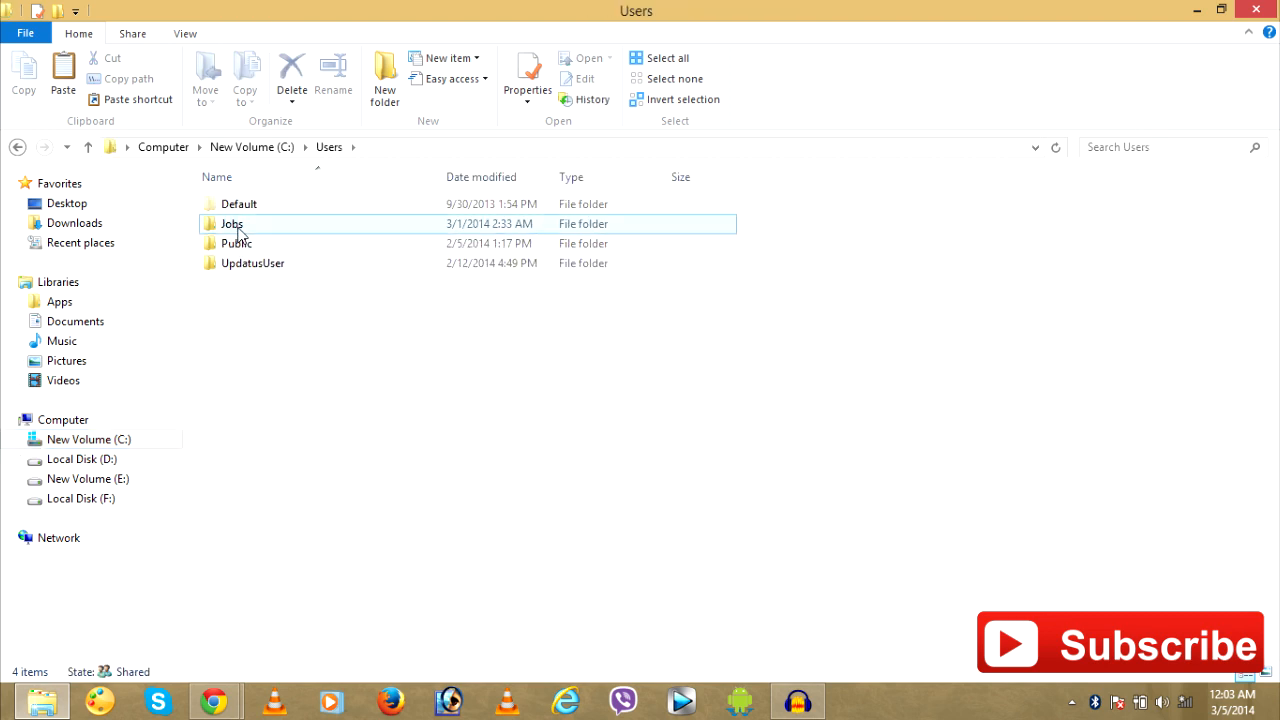
pyautogui.doubleClick(232, 223)
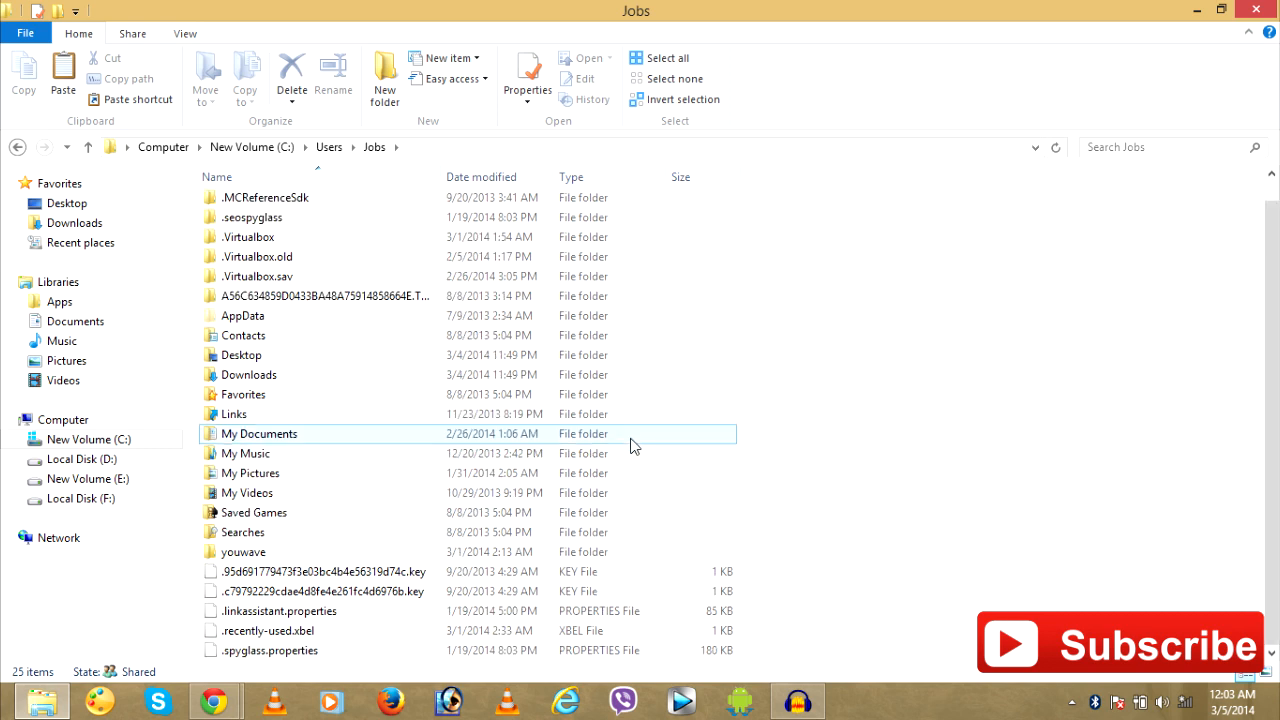
pyautogui.click(243, 552)
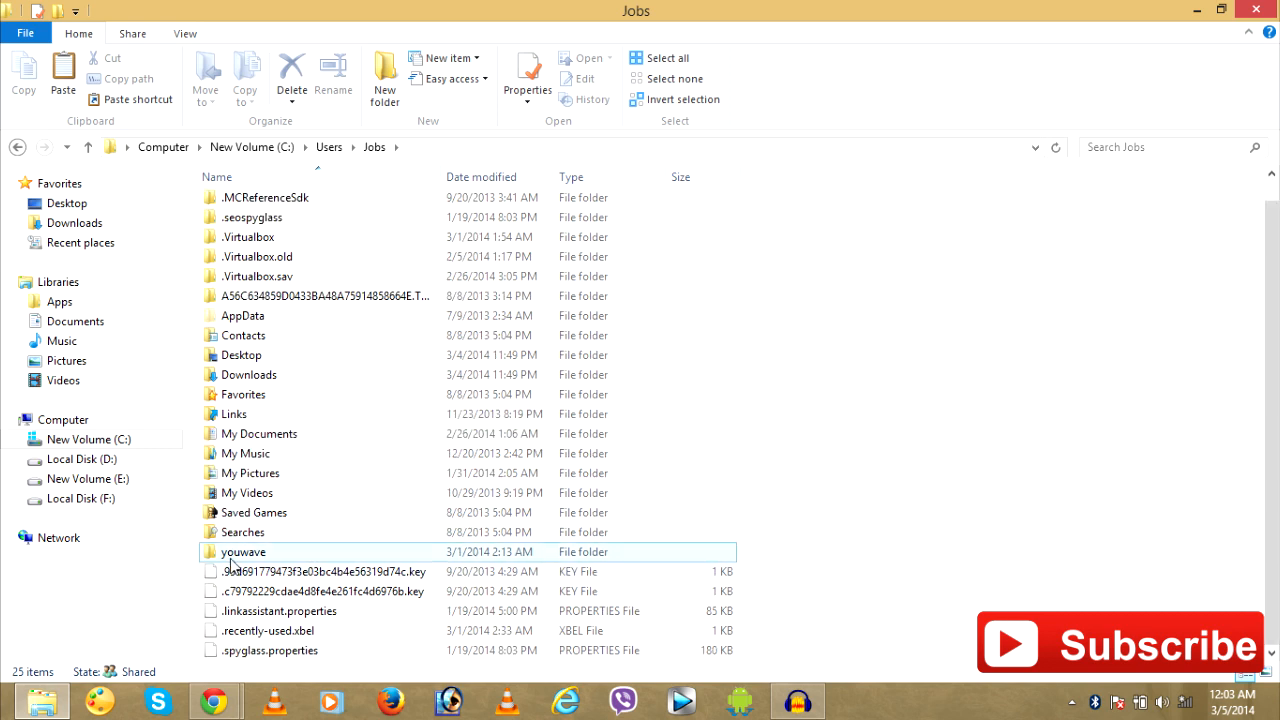
pyautogui.doubleClick(243, 551)
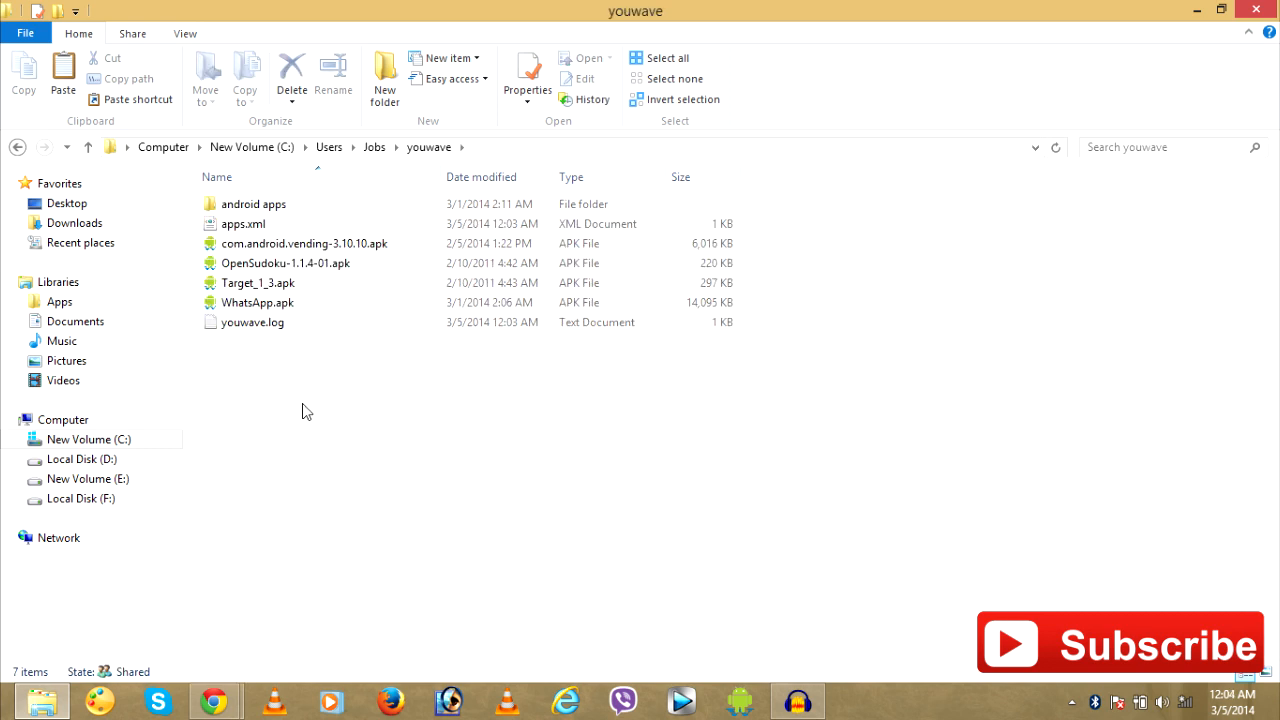
pyautogui.moveTo(267, 393)
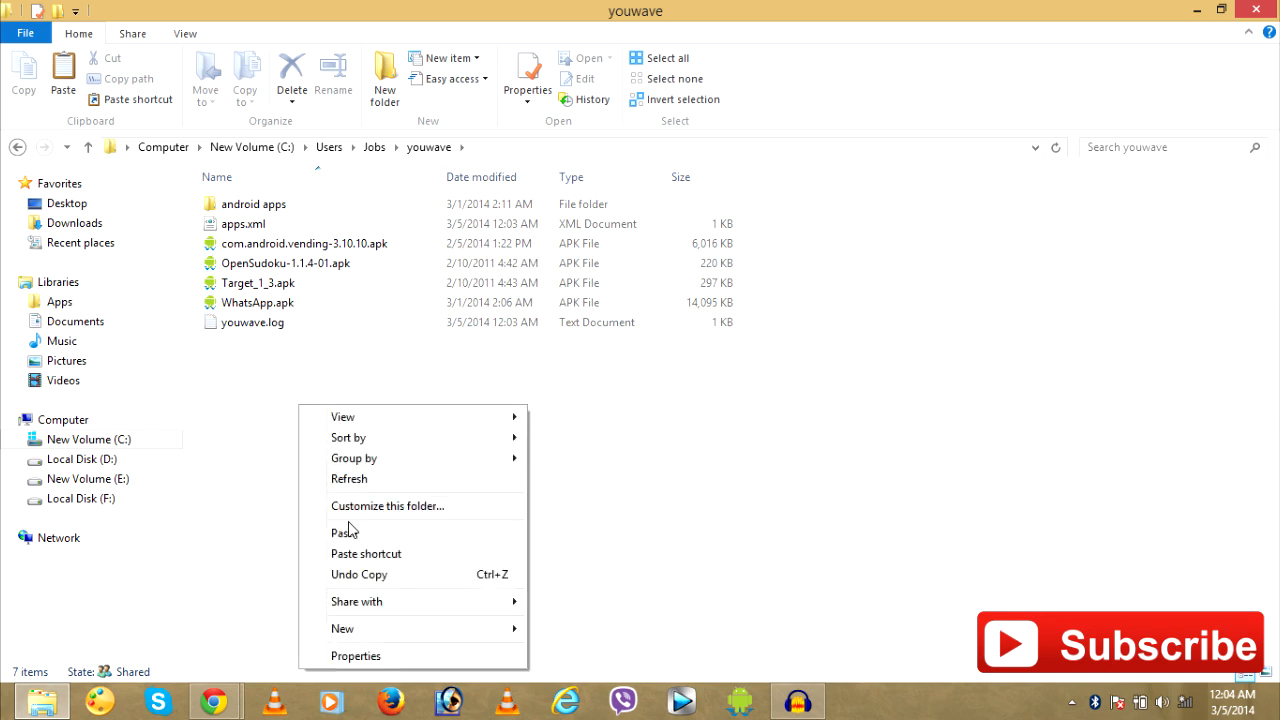
pyautogui.click(344, 531)
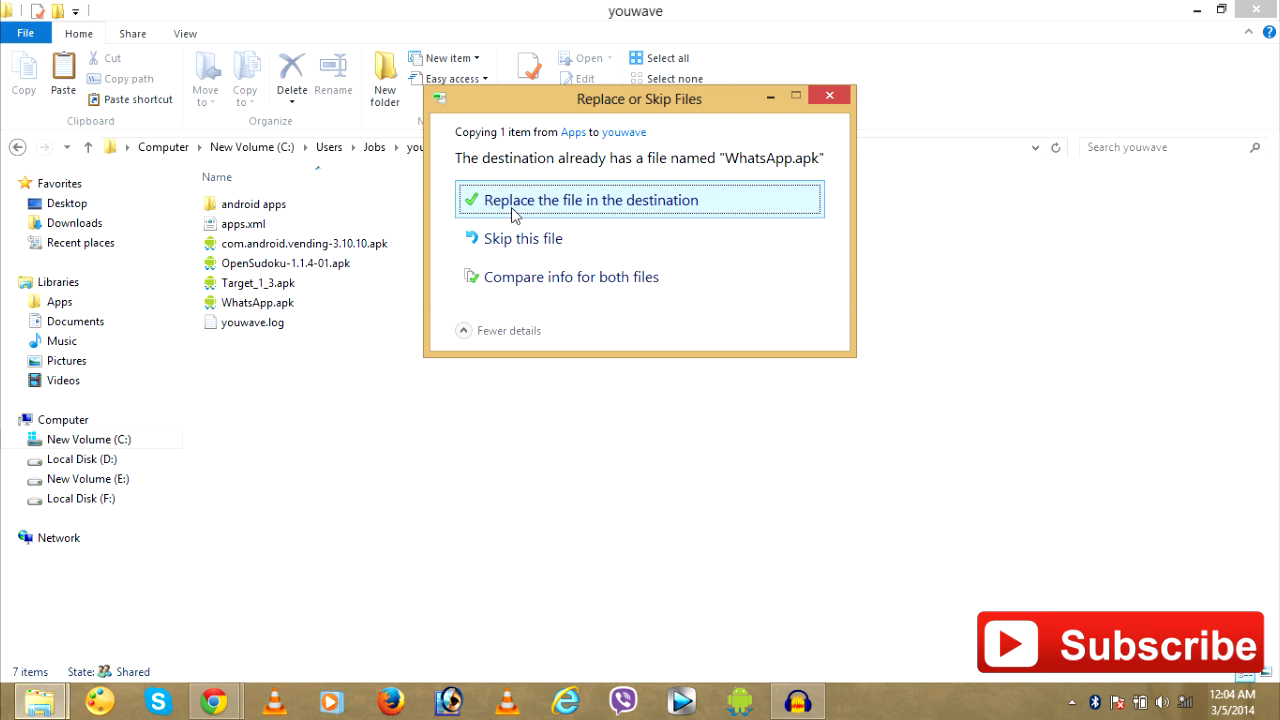
pyautogui.click(593, 200)
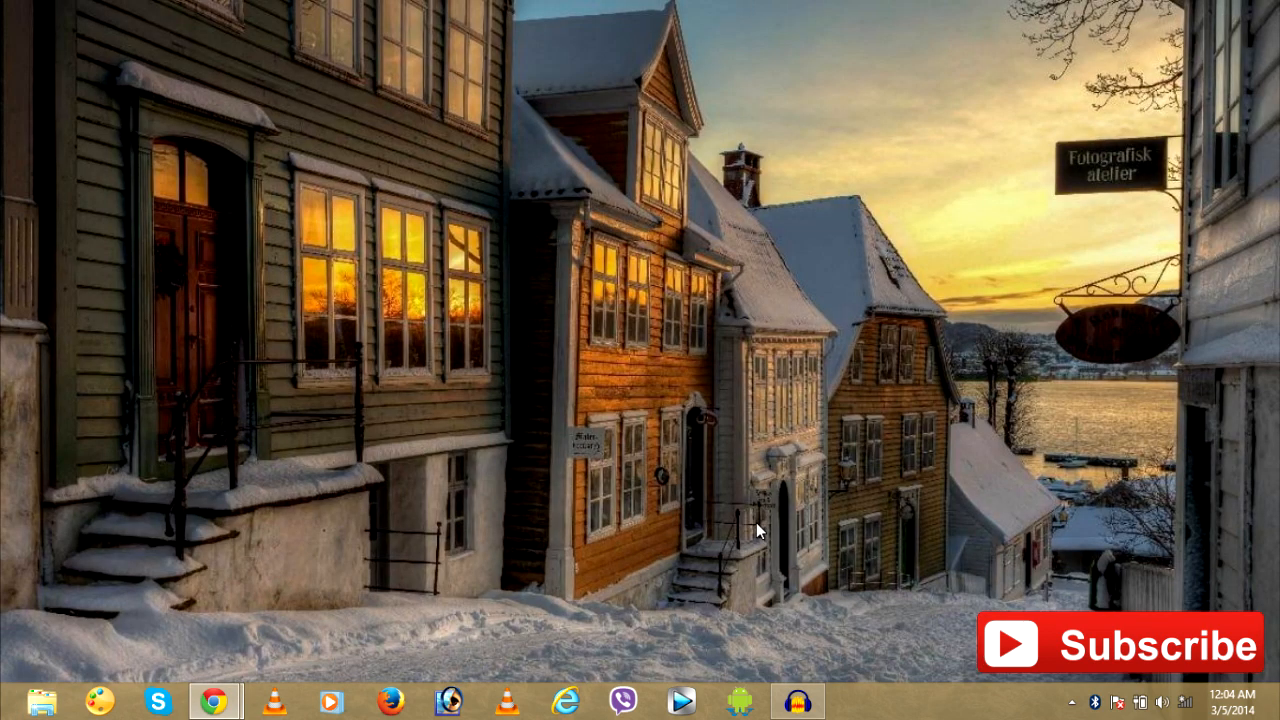
# - Relaunch YouWave in trial mode and run View > Redraw Icons to pick up WhatsApp
pyautogui.click(738, 700)
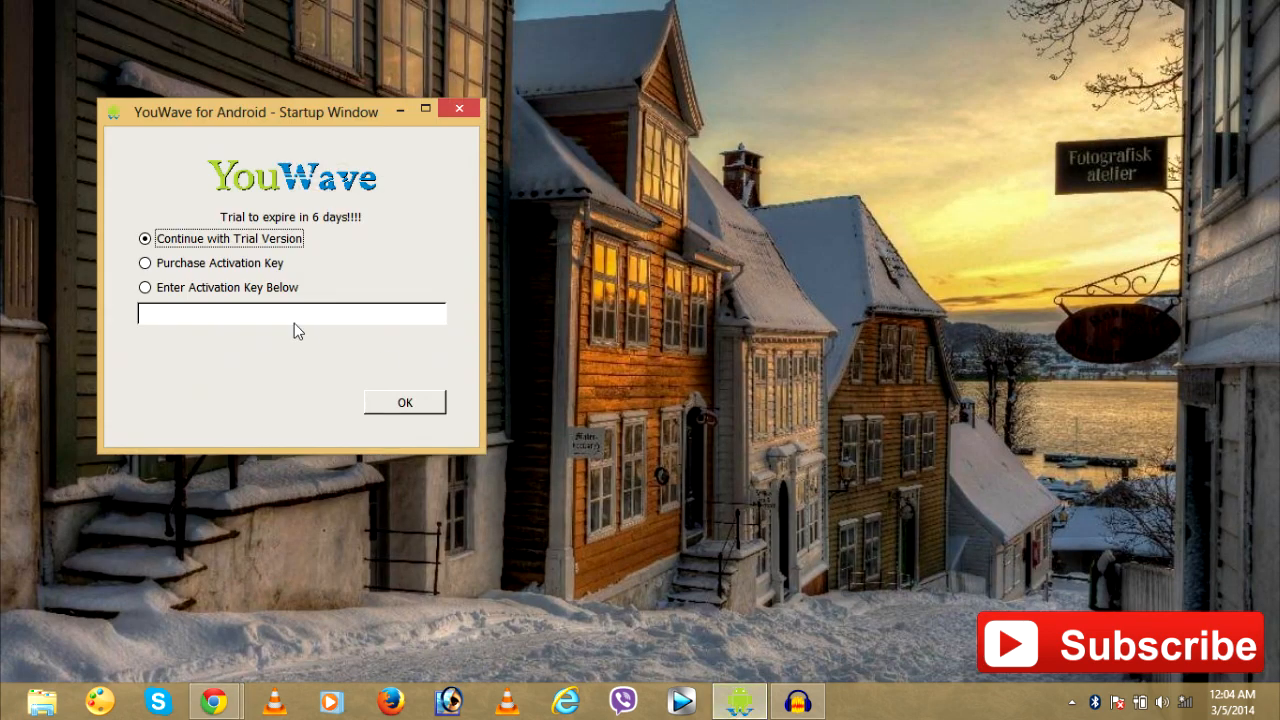
pyautogui.click(404, 402)
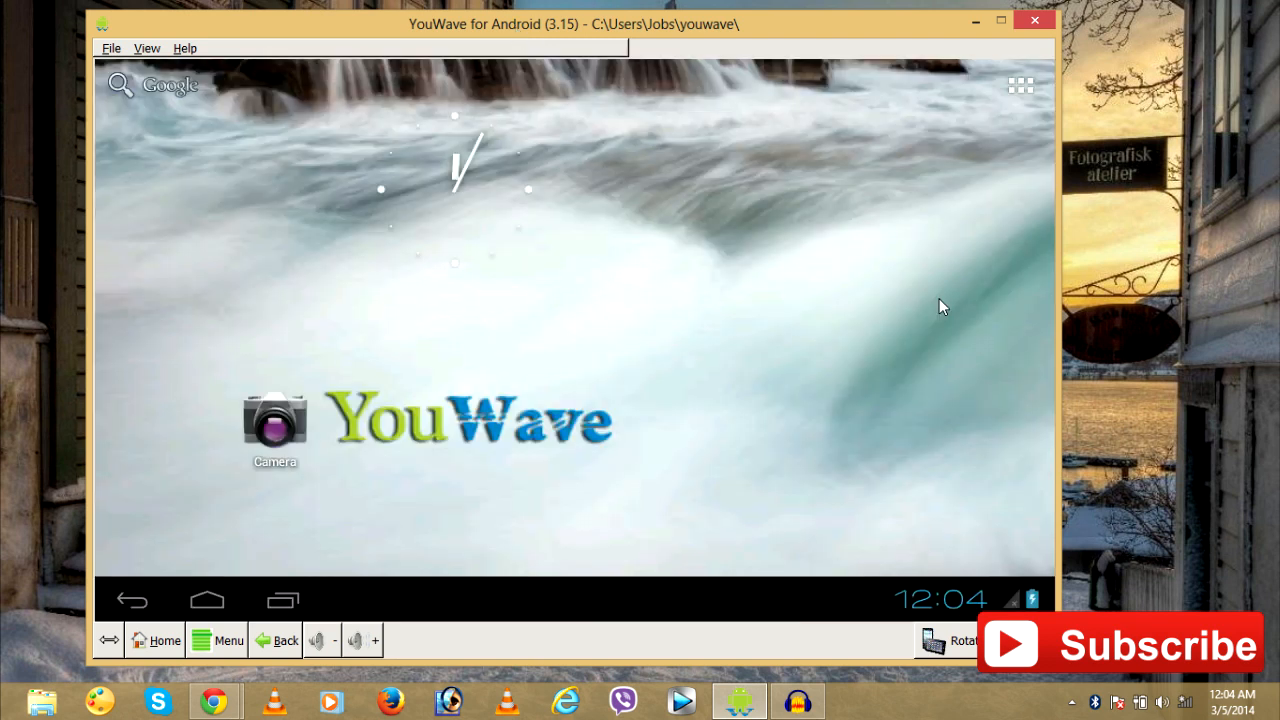
pyautogui.moveTo(784, 380)
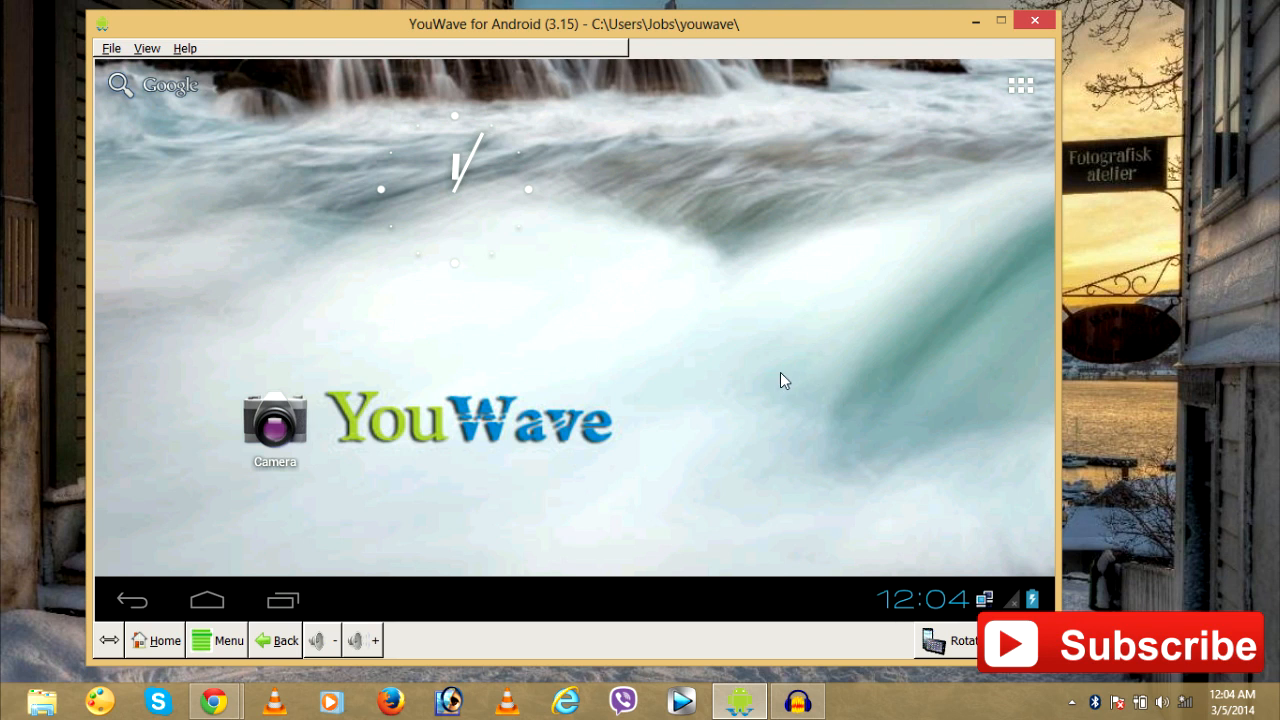
pyautogui.moveTo(455, 160)
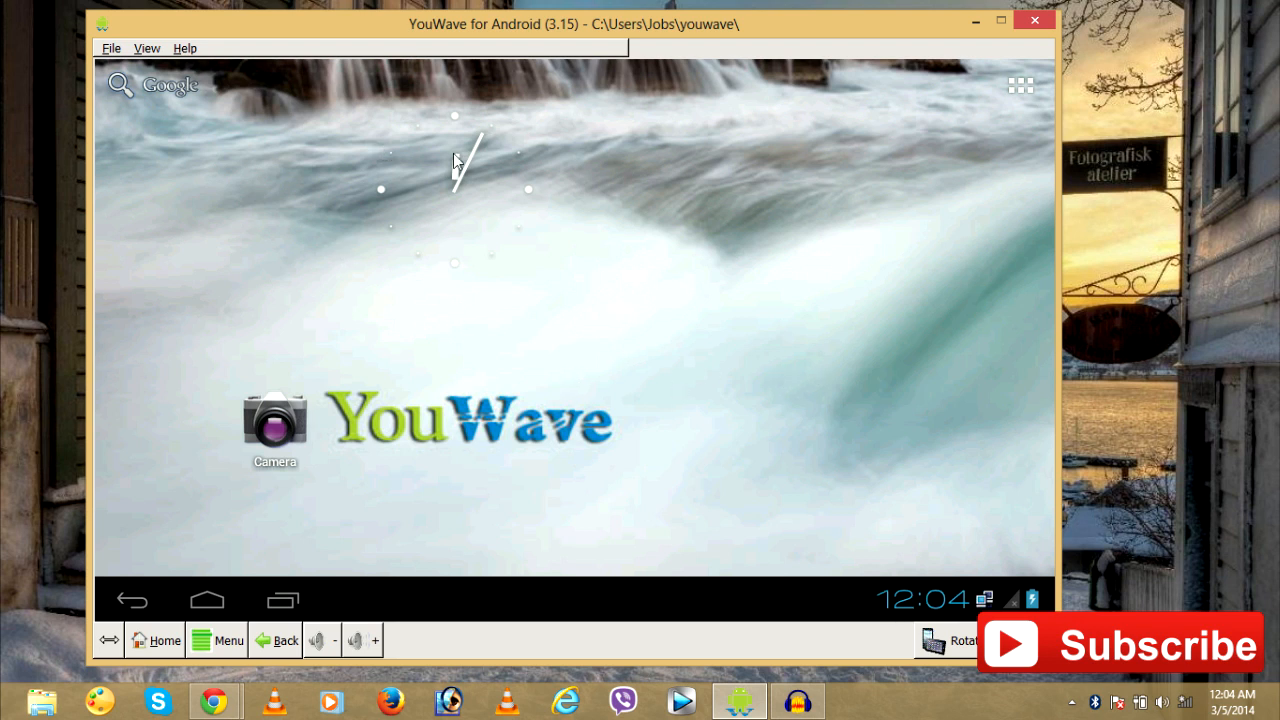
pyautogui.moveTo(287, 190)
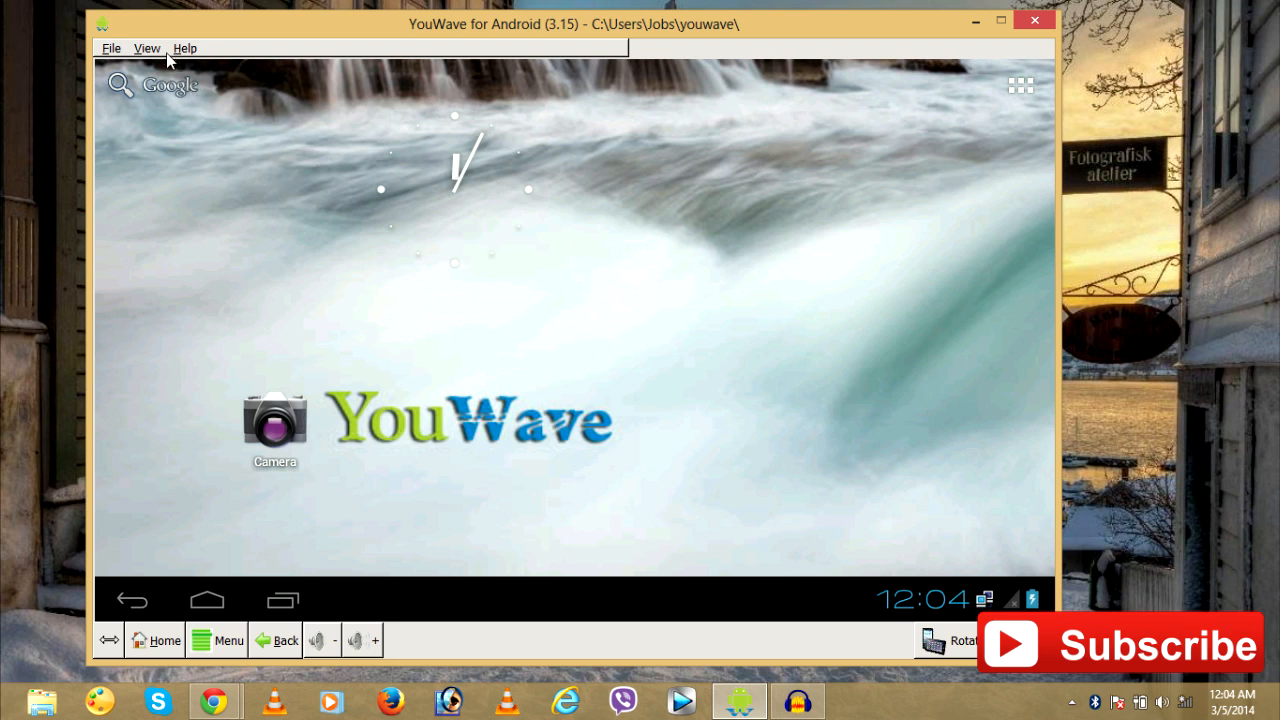
pyautogui.click(147, 48)
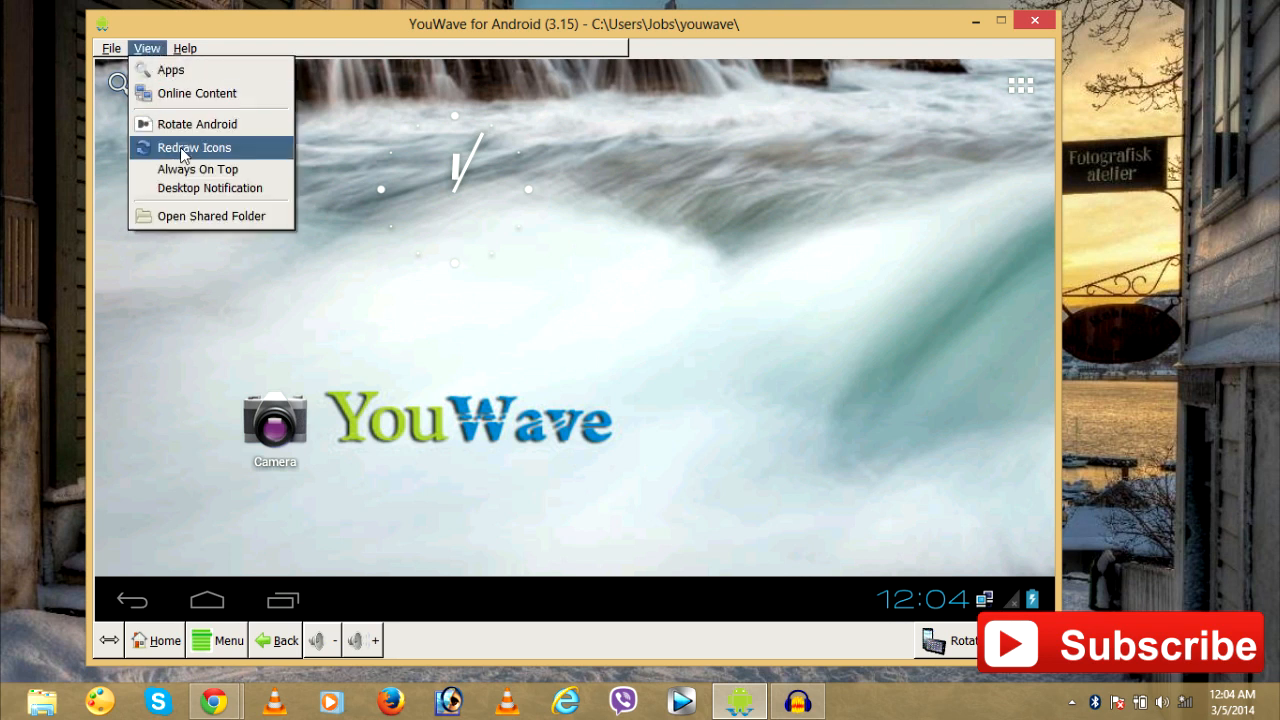
pyautogui.click(194, 147)
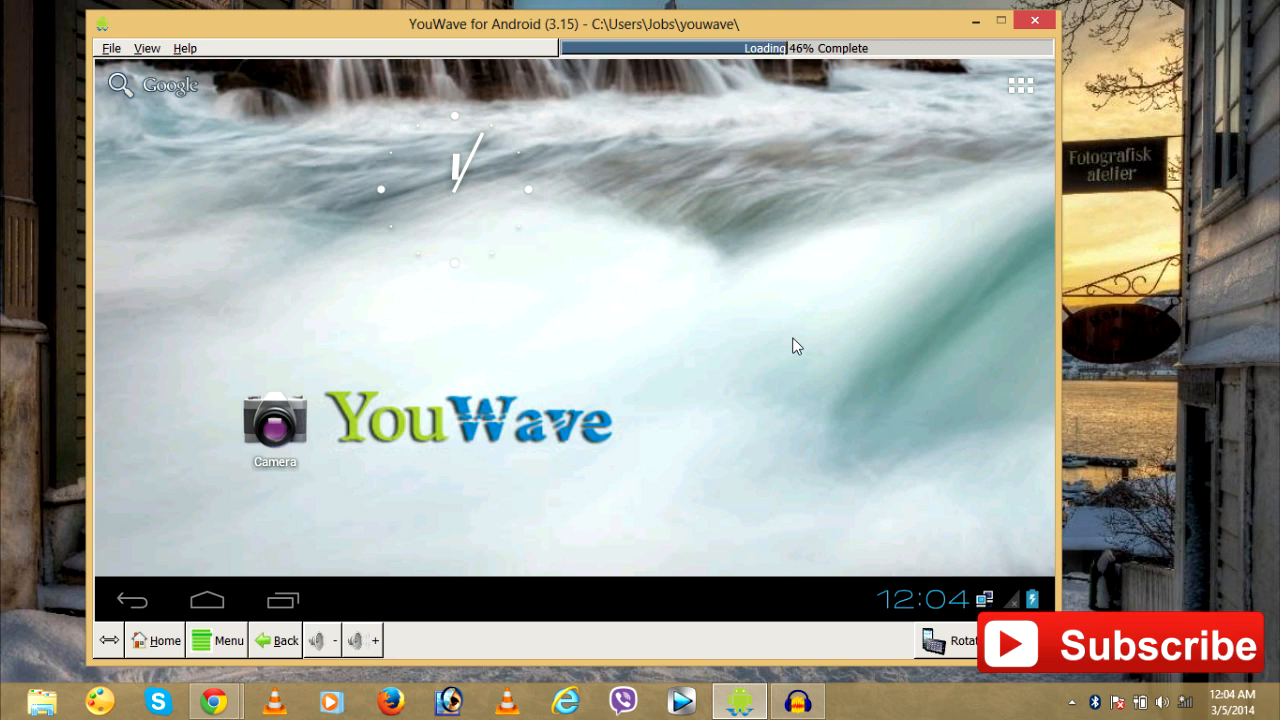
pyautogui.moveTo(818, 88)
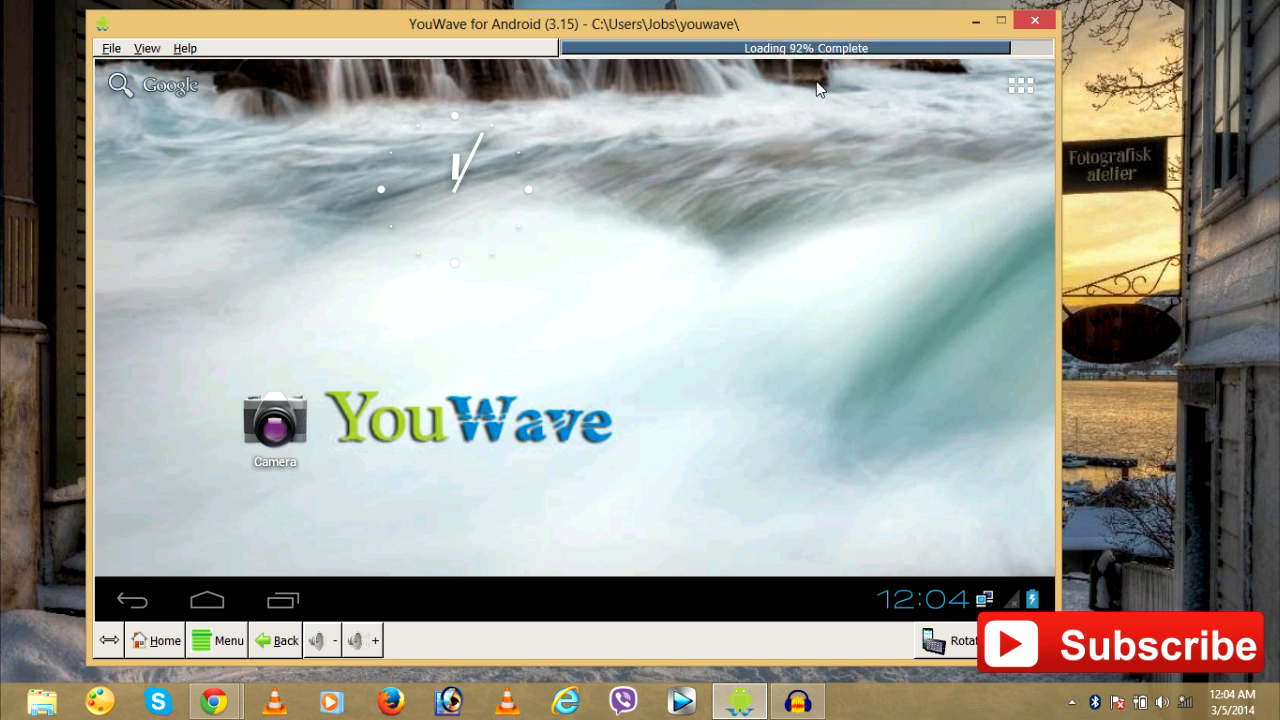
pyautogui.moveTo(658, 291)
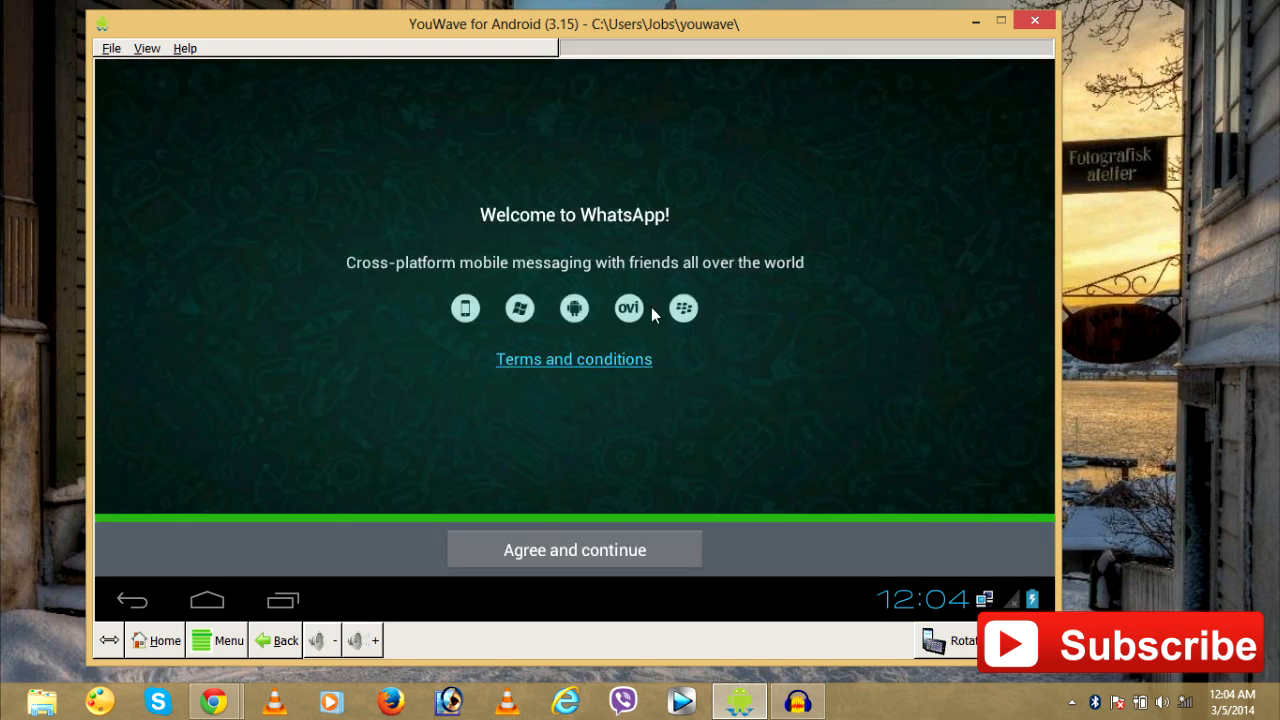
pyautogui.moveTo(640, 245)
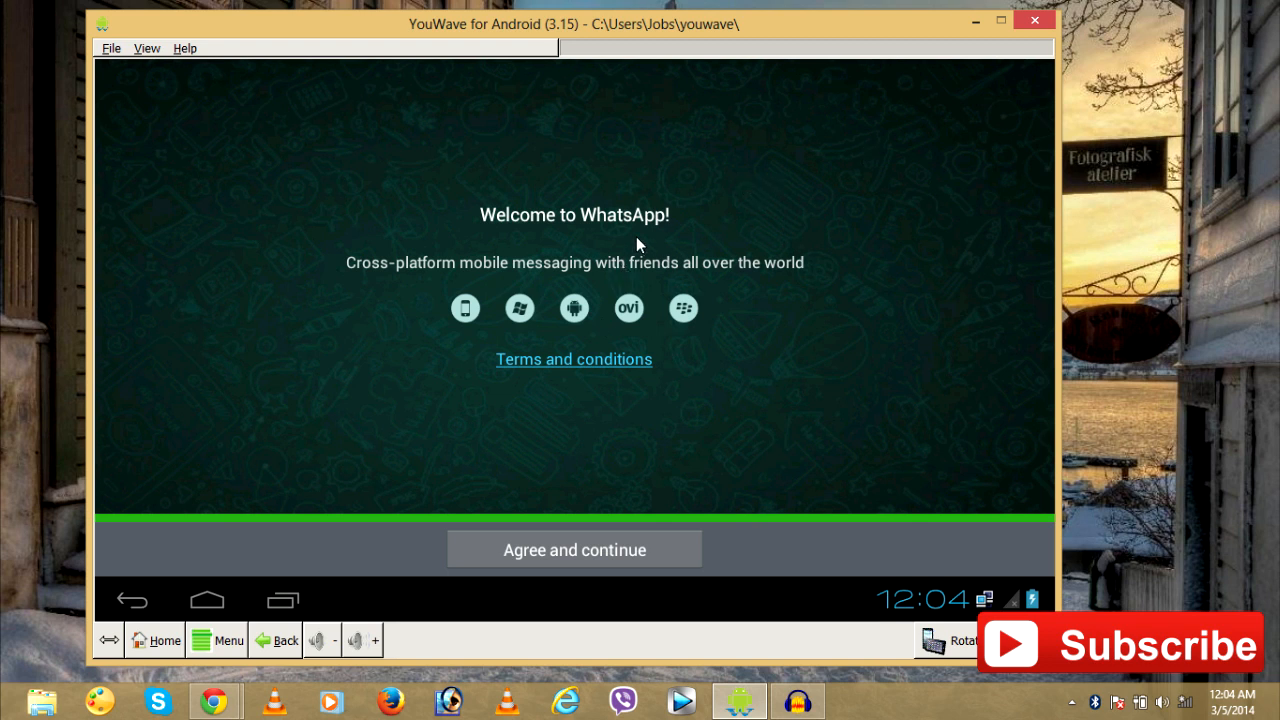
pyautogui.moveTo(560, 517)
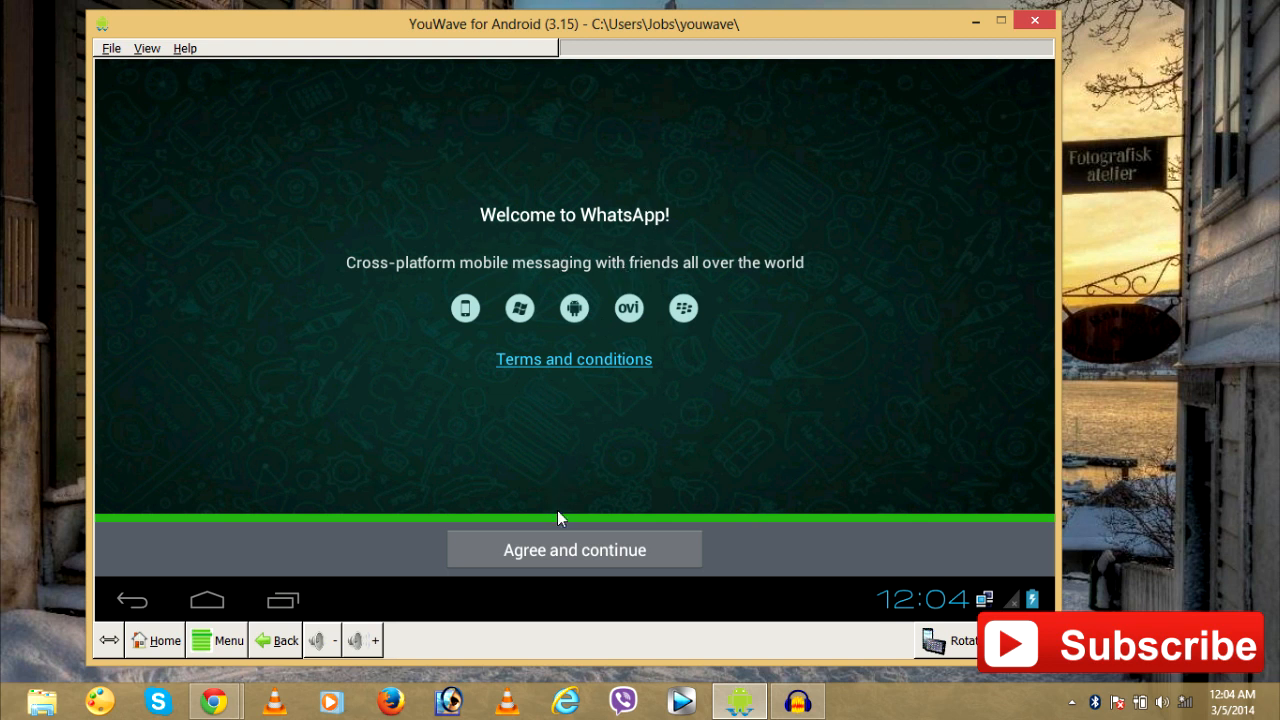
pyautogui.click(574, 549)
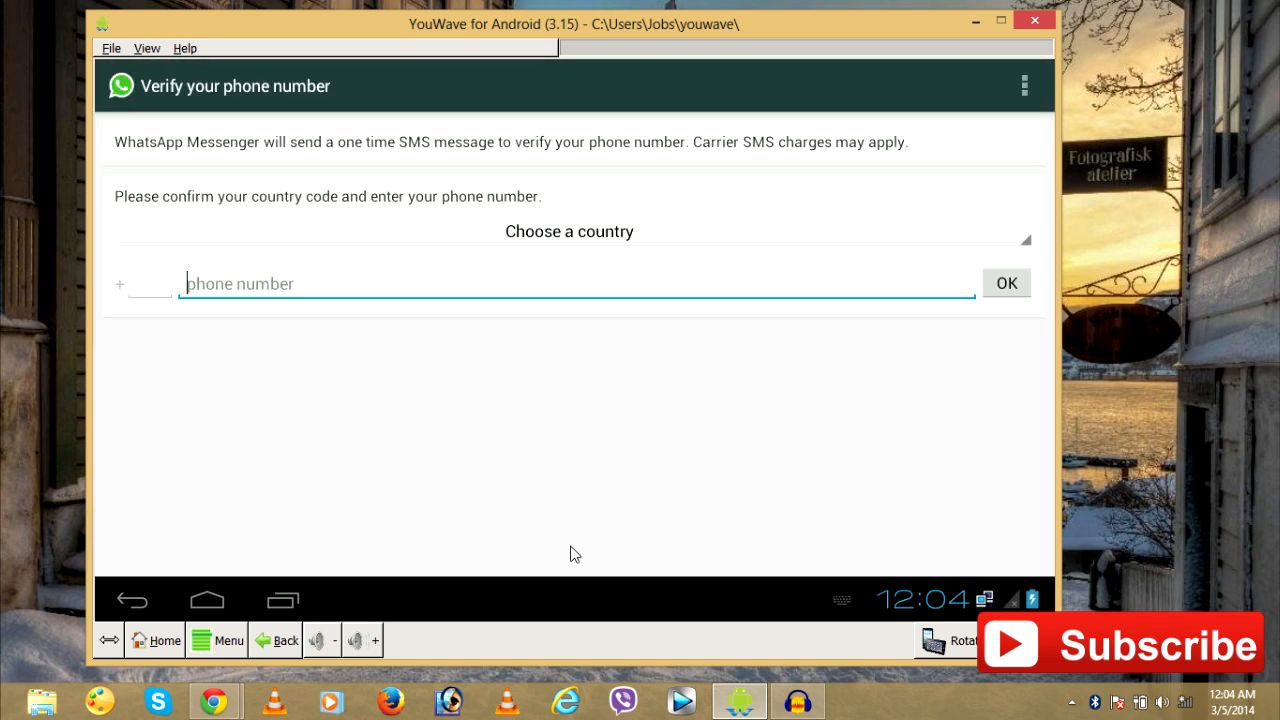
pyautogui.moveTo(740, 292)
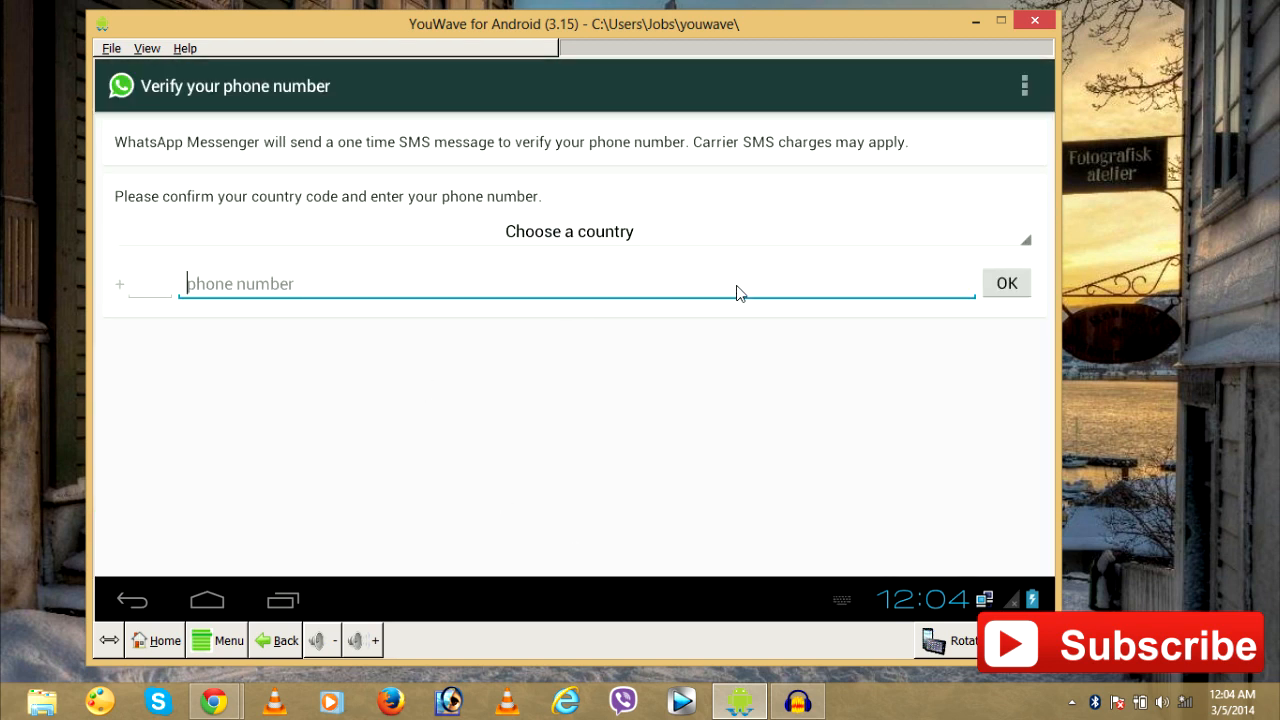
pyautogui.click(569, 231)
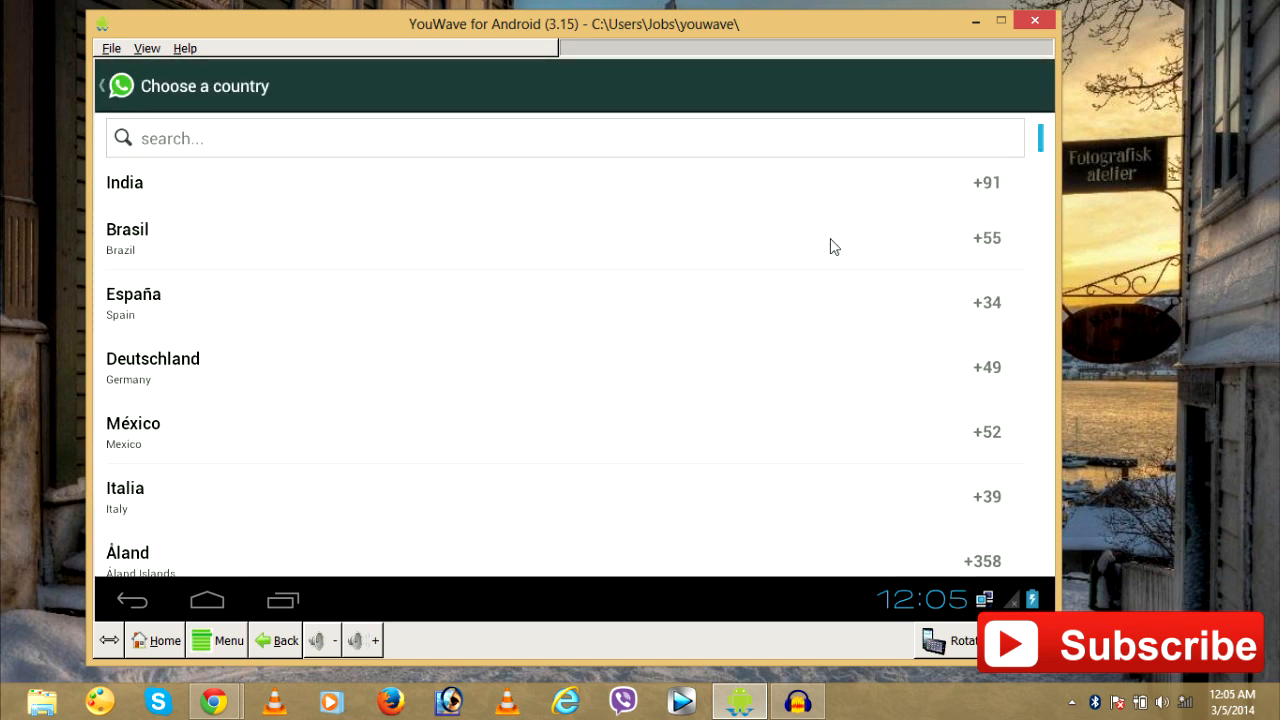
pyautogui.moveTo(670, 150)
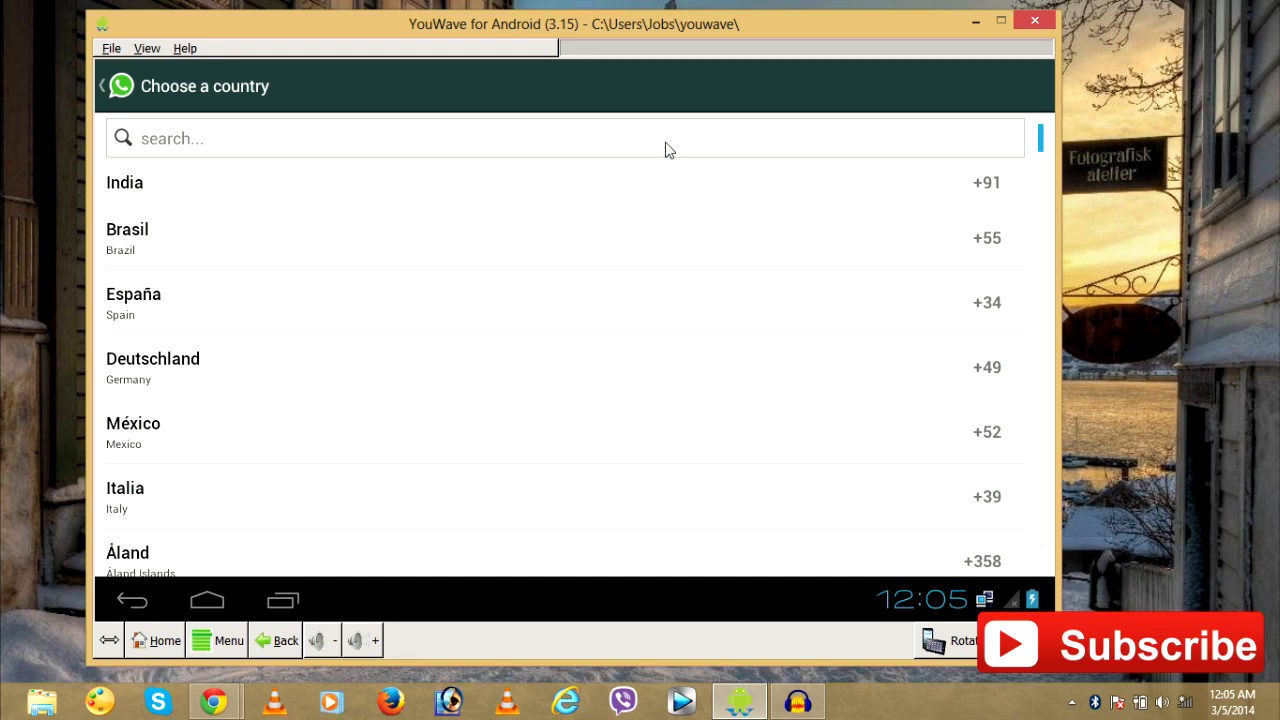
pyautogui.write('nepa')
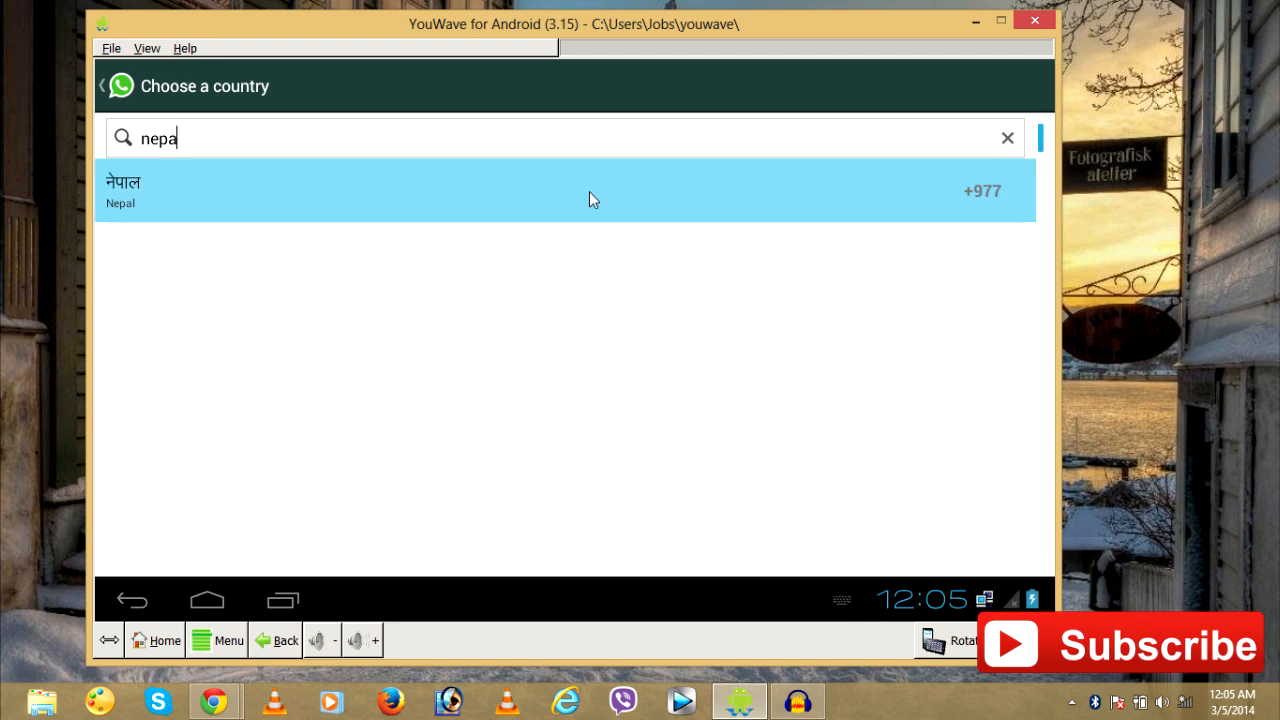
pyautogui.click(564, 191)
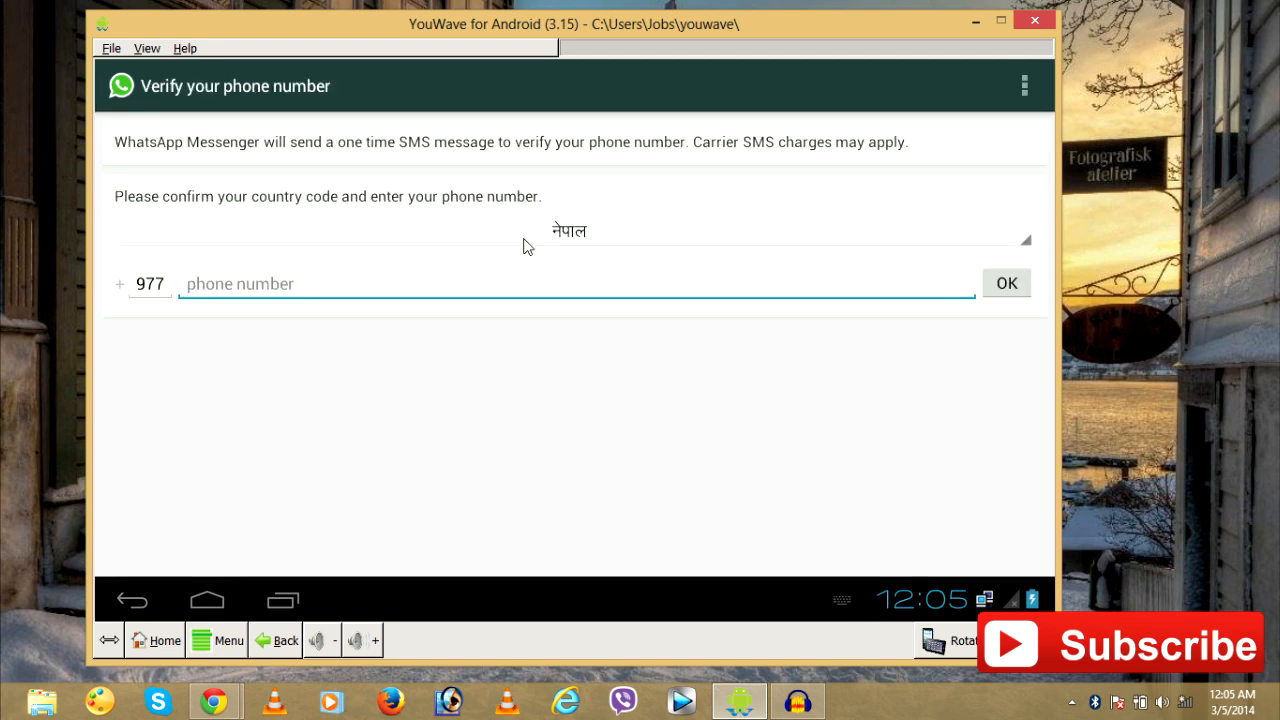
pyautogui.write('984-5')
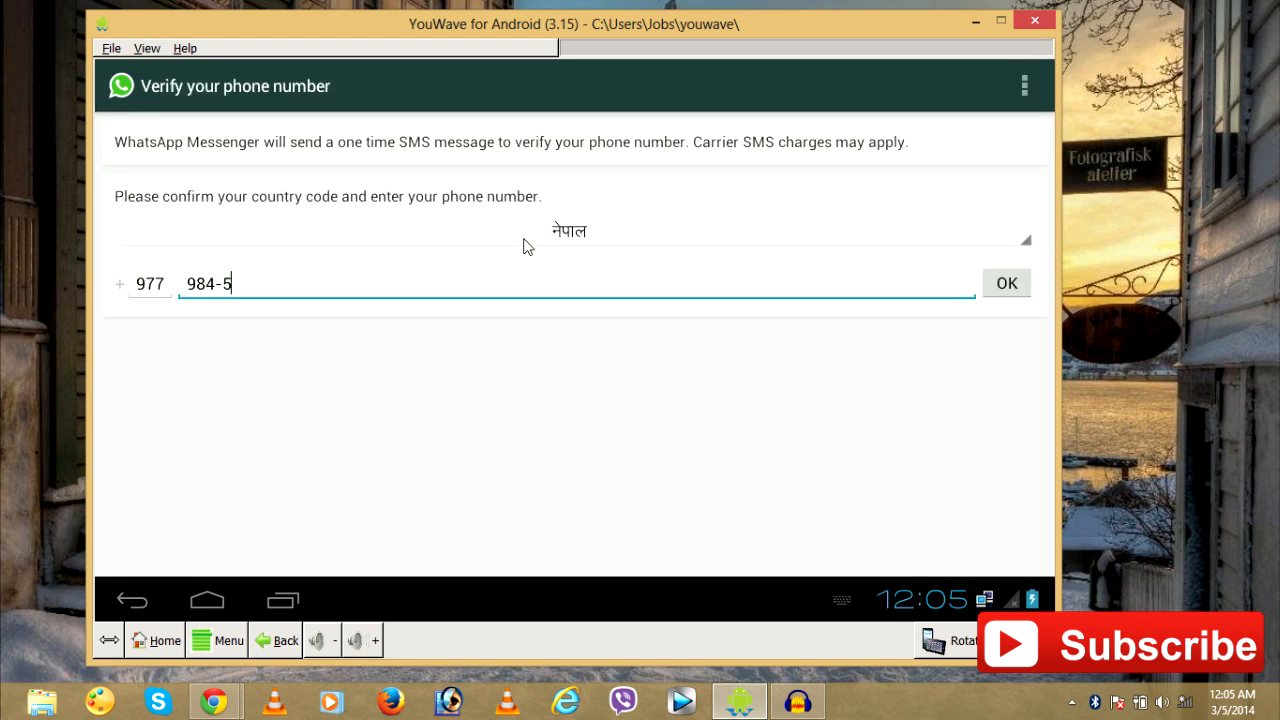
pyautogui.write('029277')
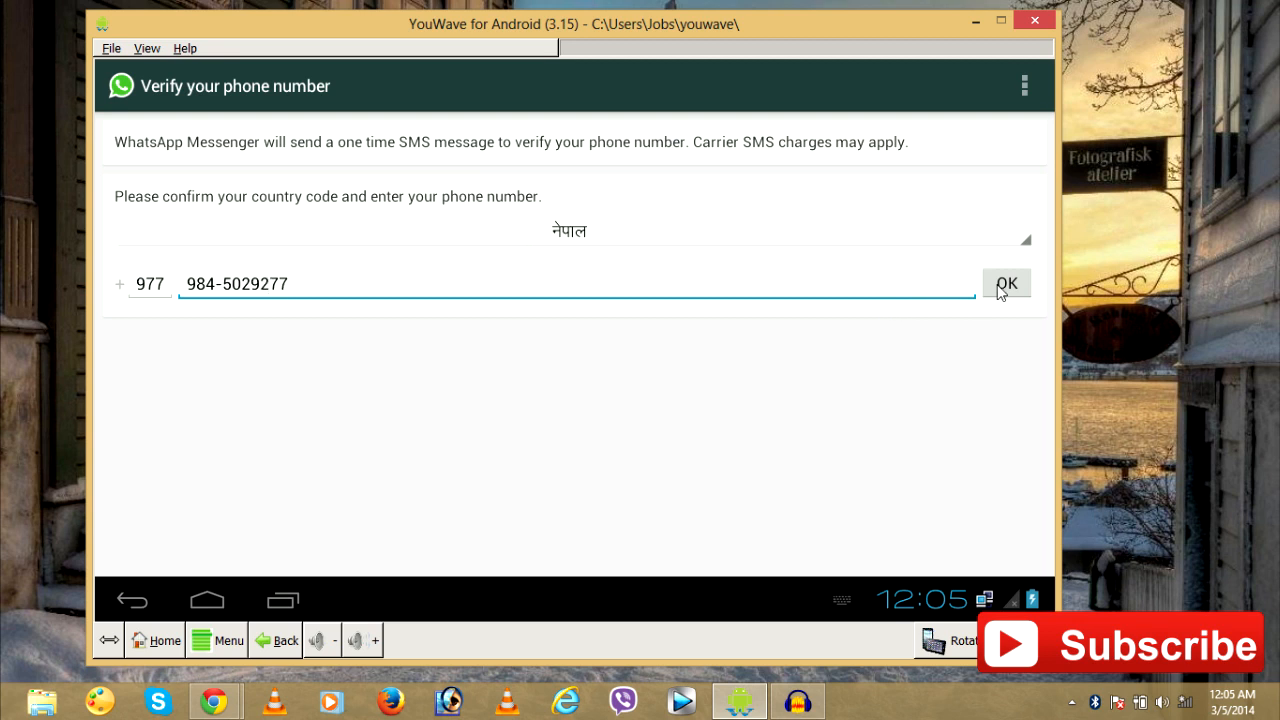
pyautogui.click(1006, 283)
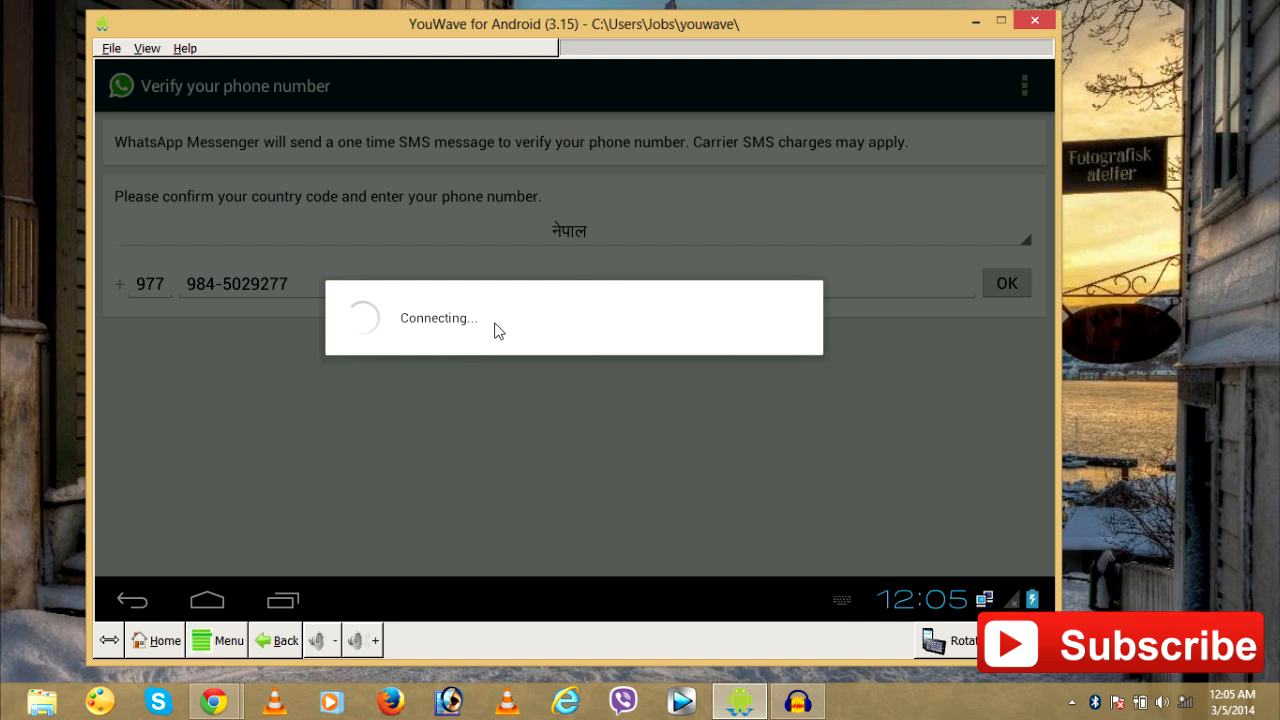
pyautogui.moveTo(475, 224)
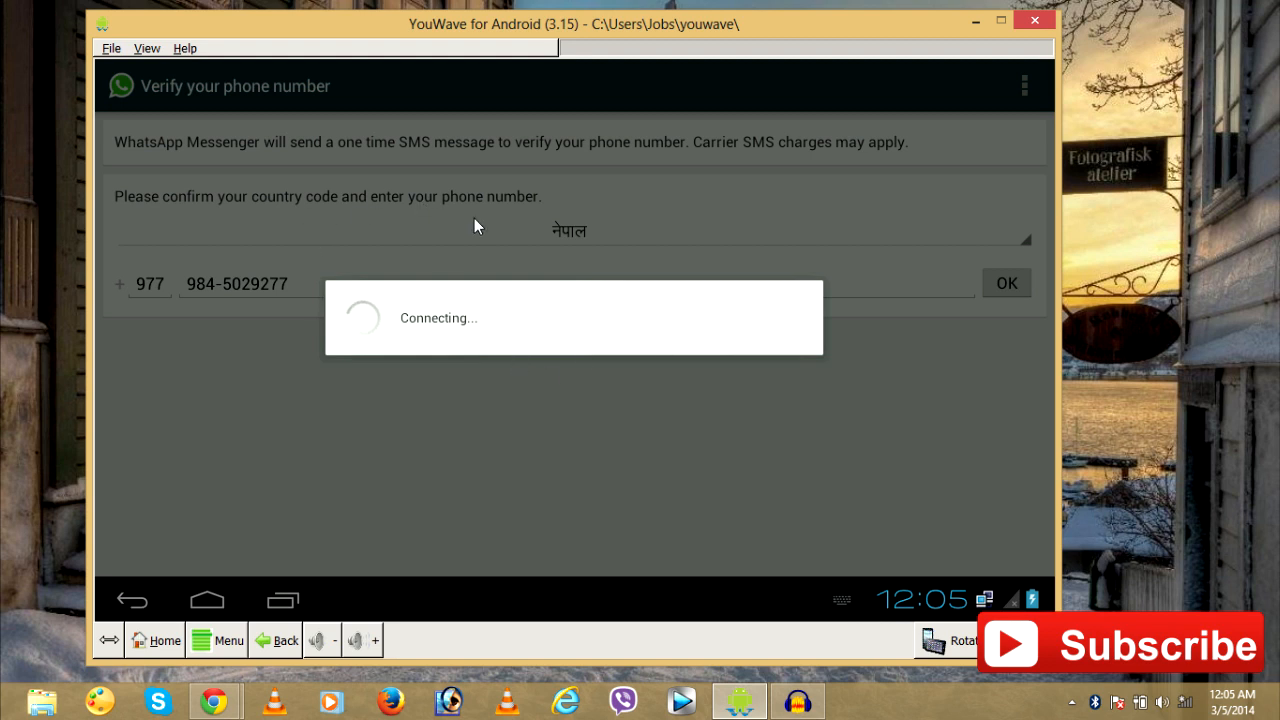
pyautogui.moveTo(289, 260)
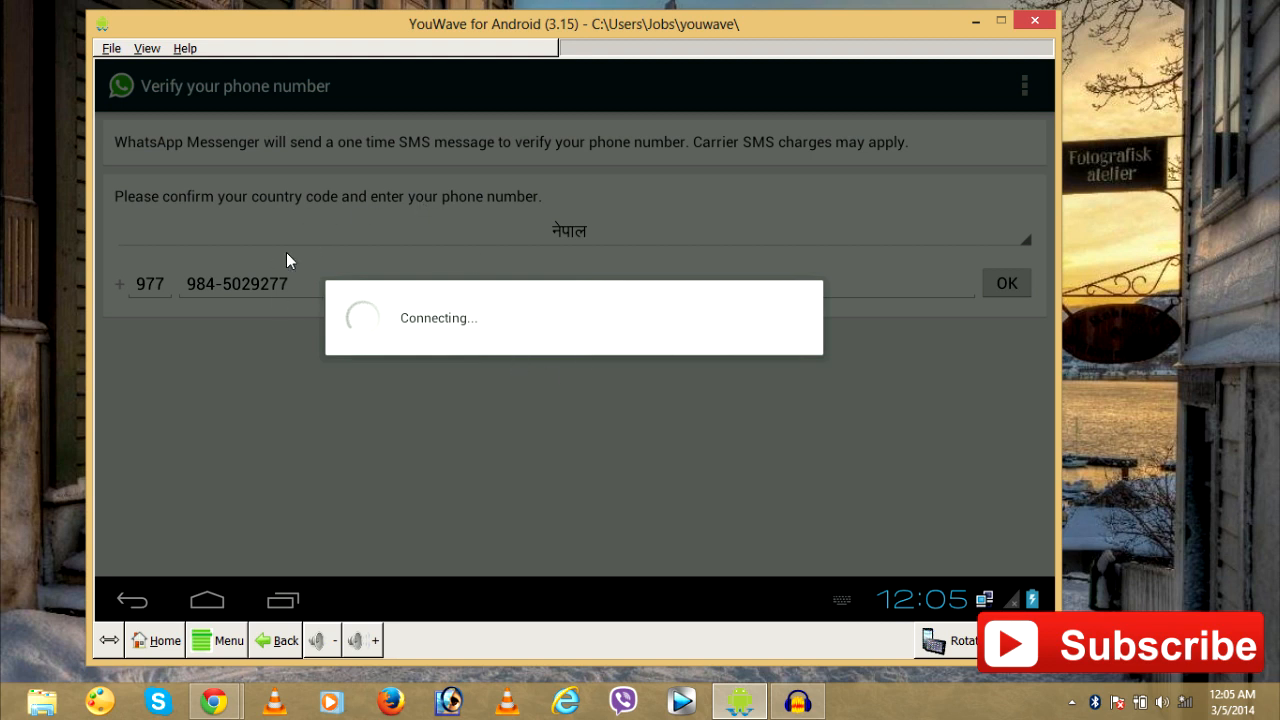
pyautogui.moveTo(350, 249)
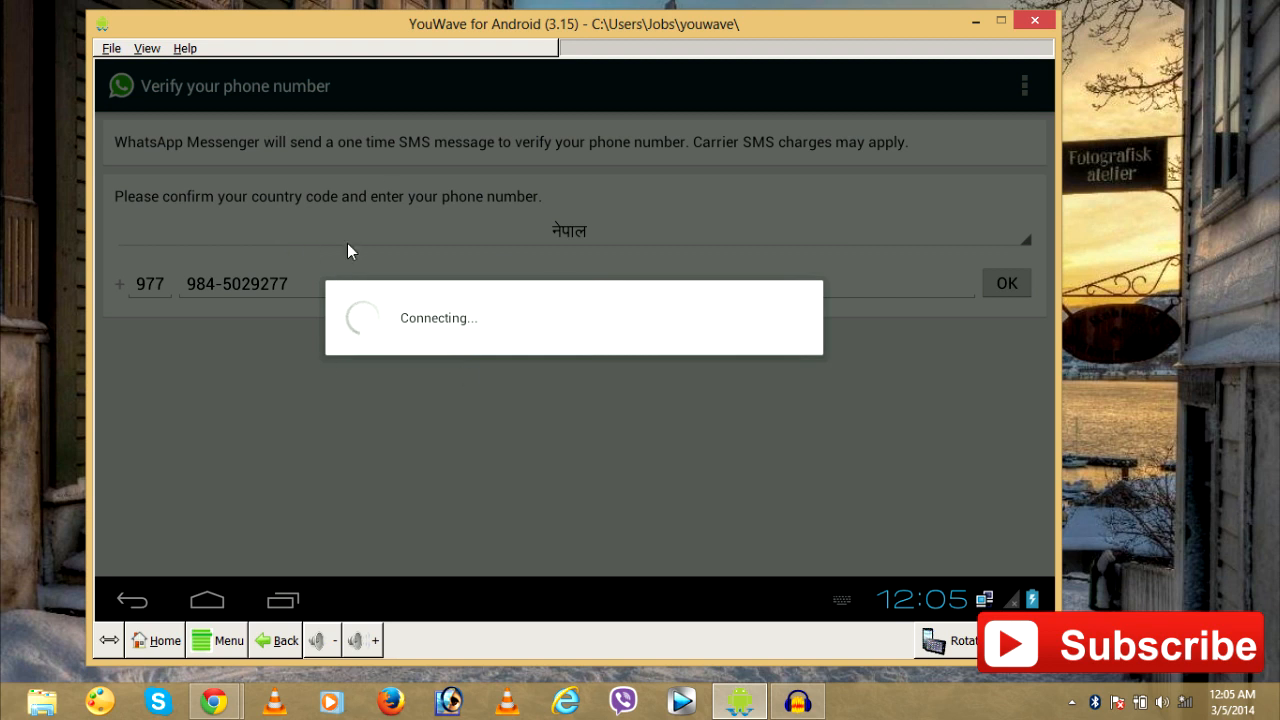
pyautogui.moveTo(378, 276)
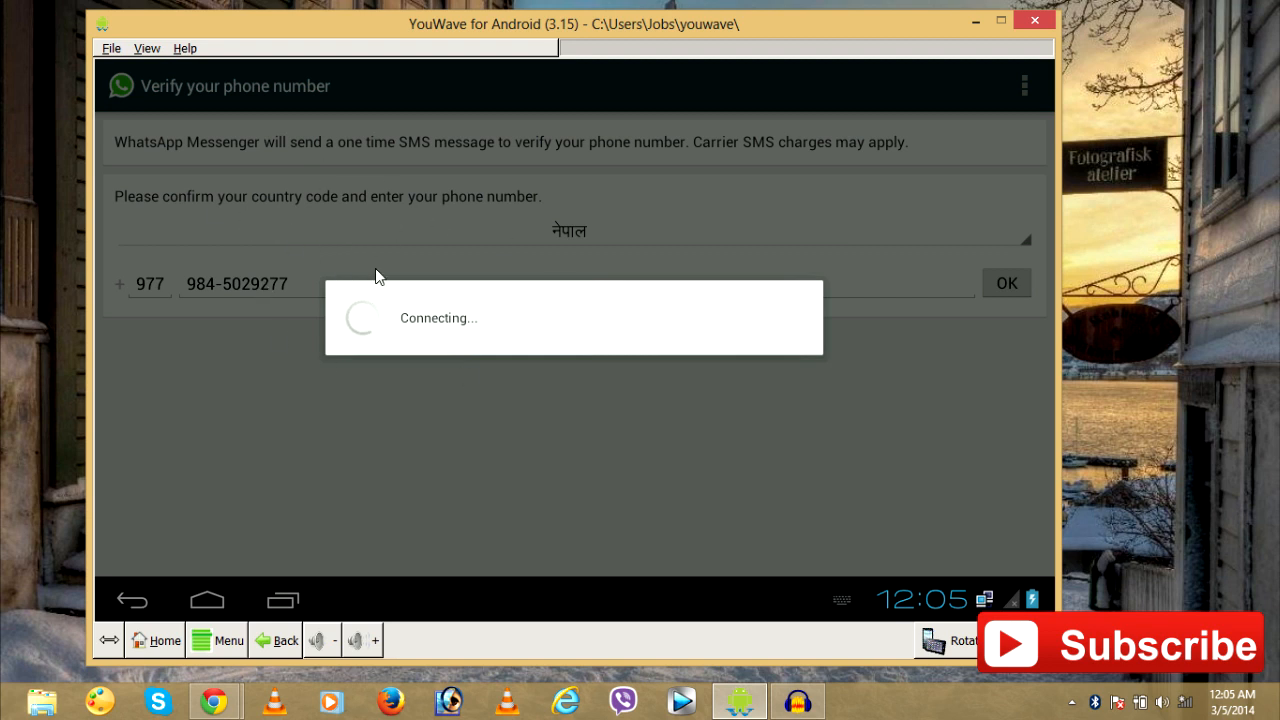
pyautogui.moveTo(388, 329)
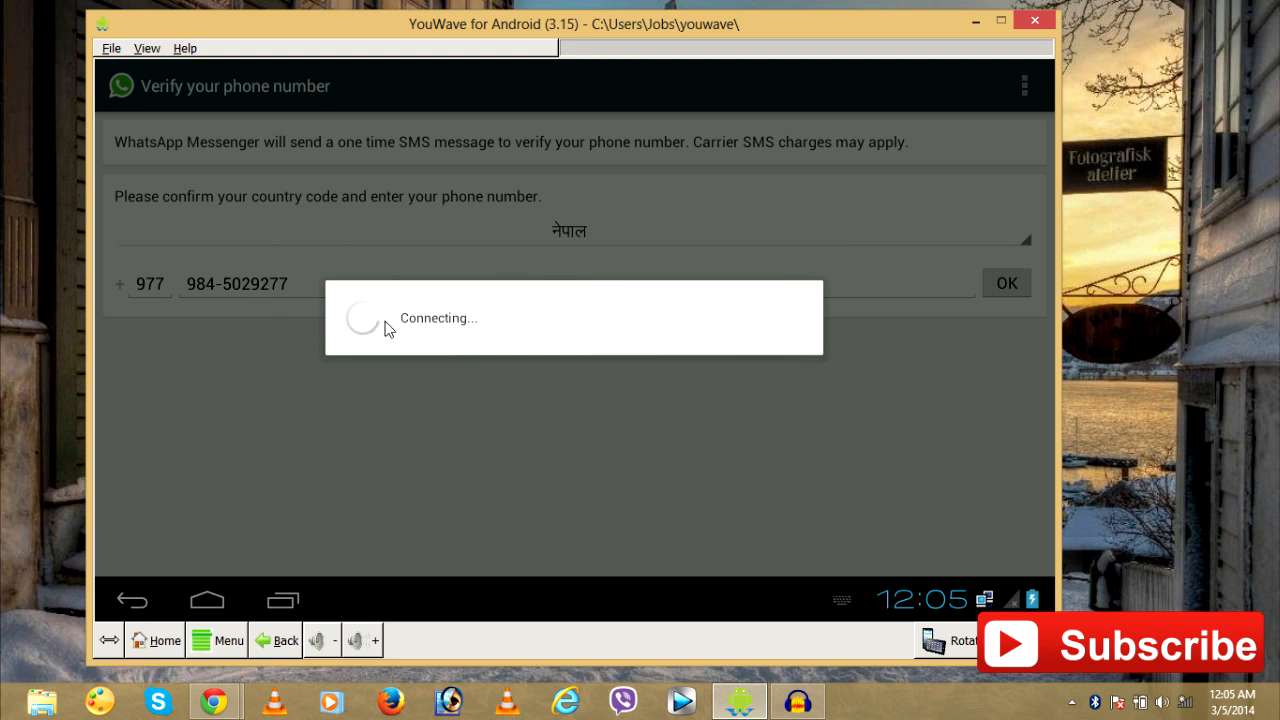
pyautogui.moveTo(558, 328)
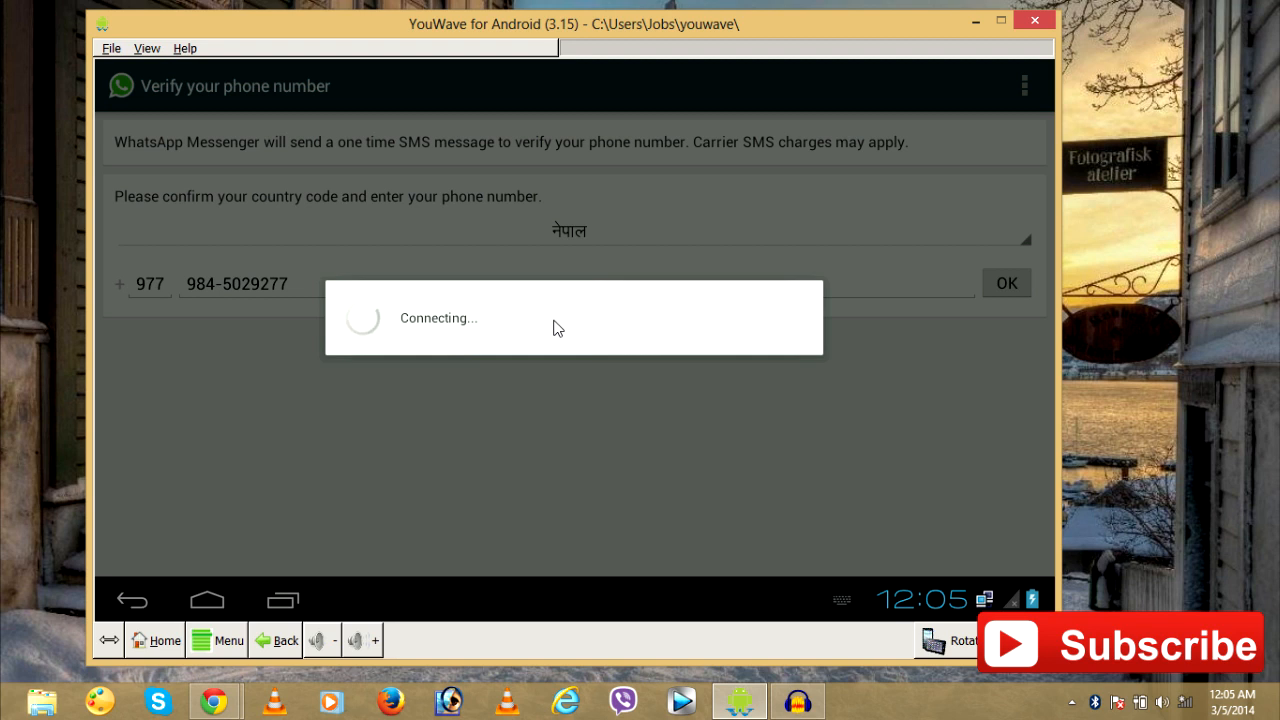